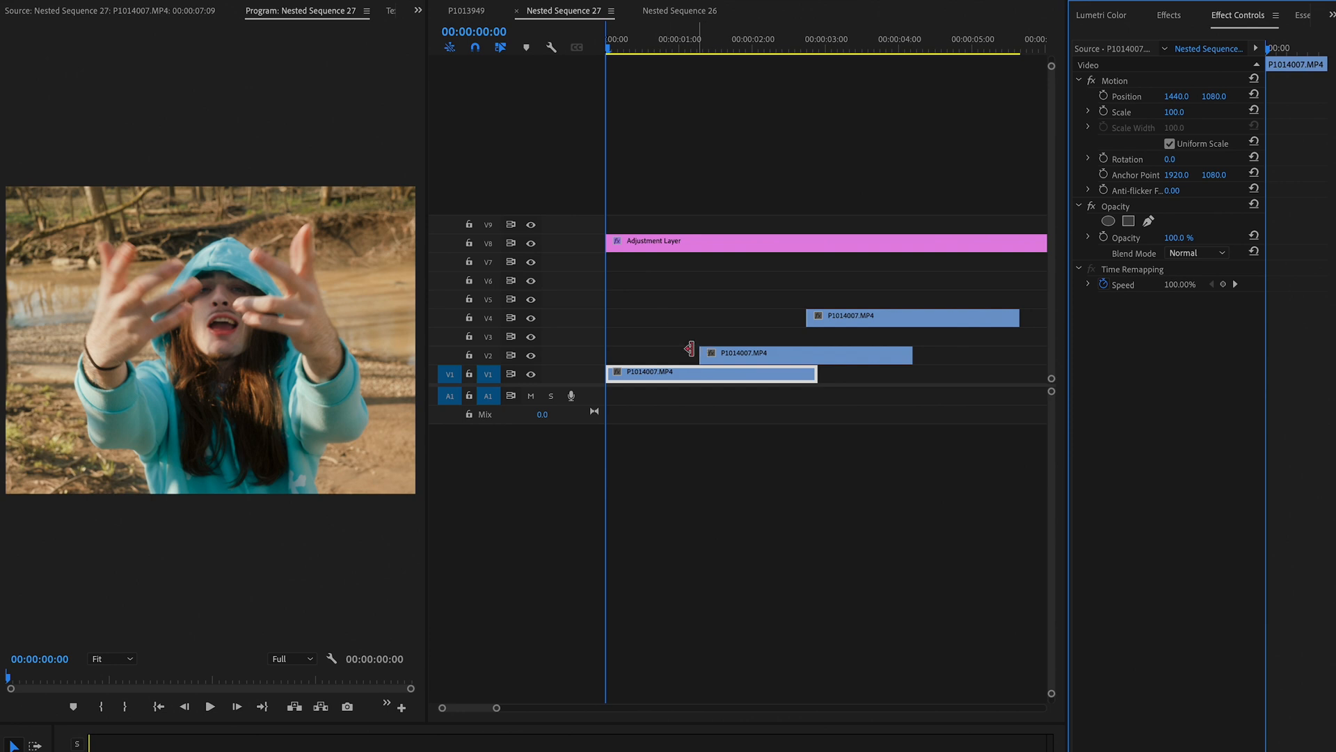
# - Scrub the playhead through the first shots to the four-second mark to preview the sequence
pyautogui.click(650, 39)
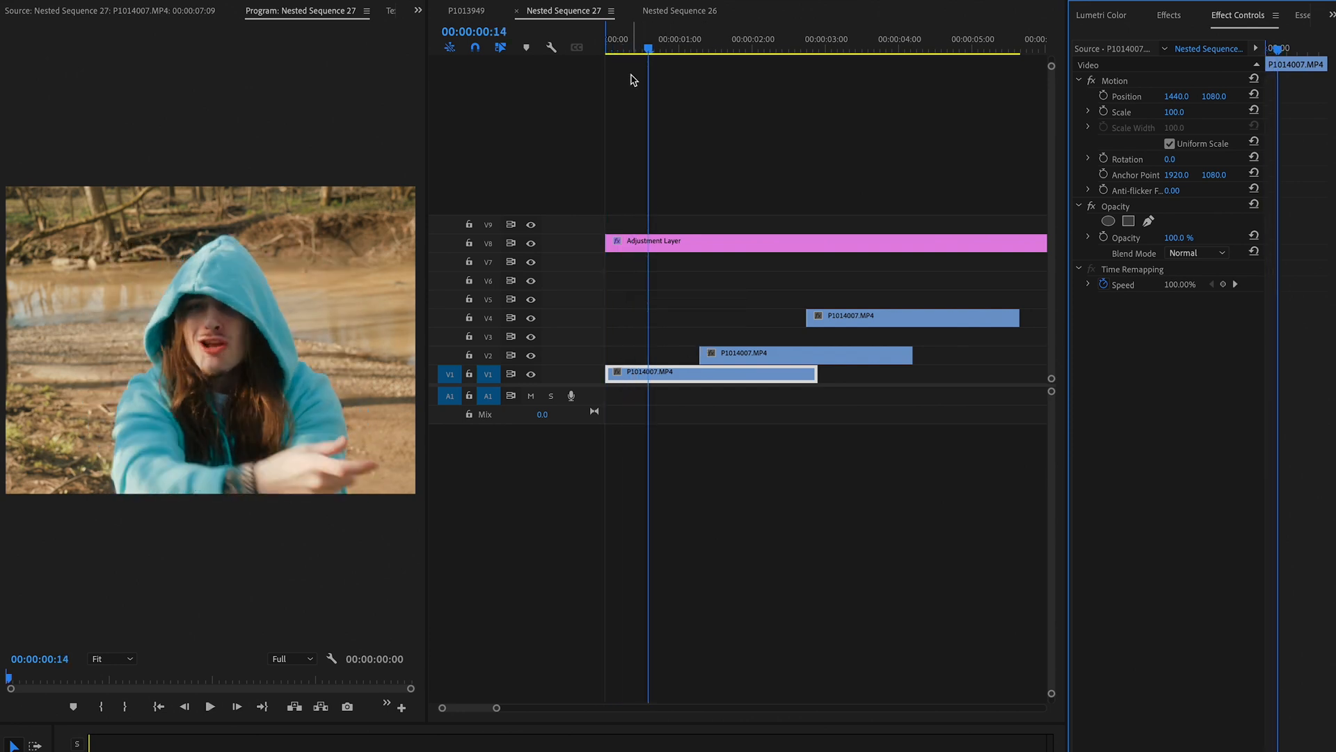
pyautogui.click(739, 47)
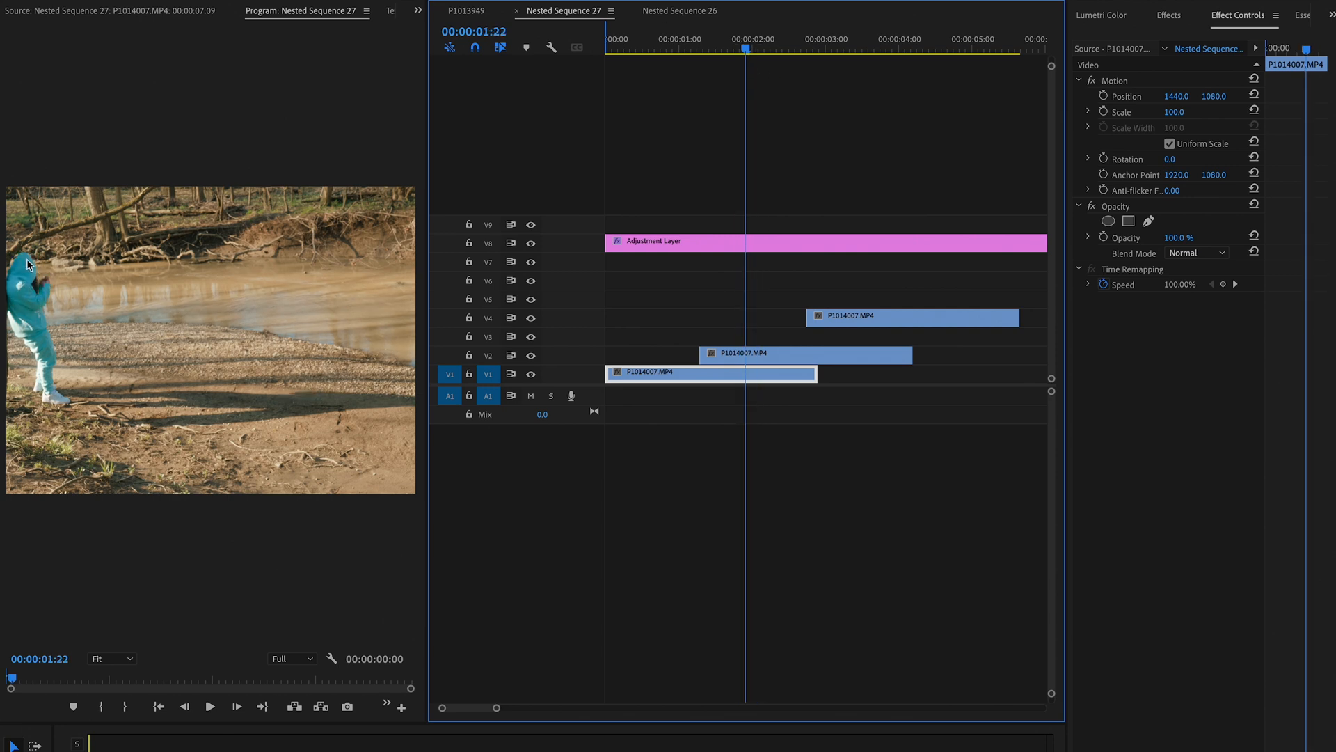
pyautogui.click(807, 39)
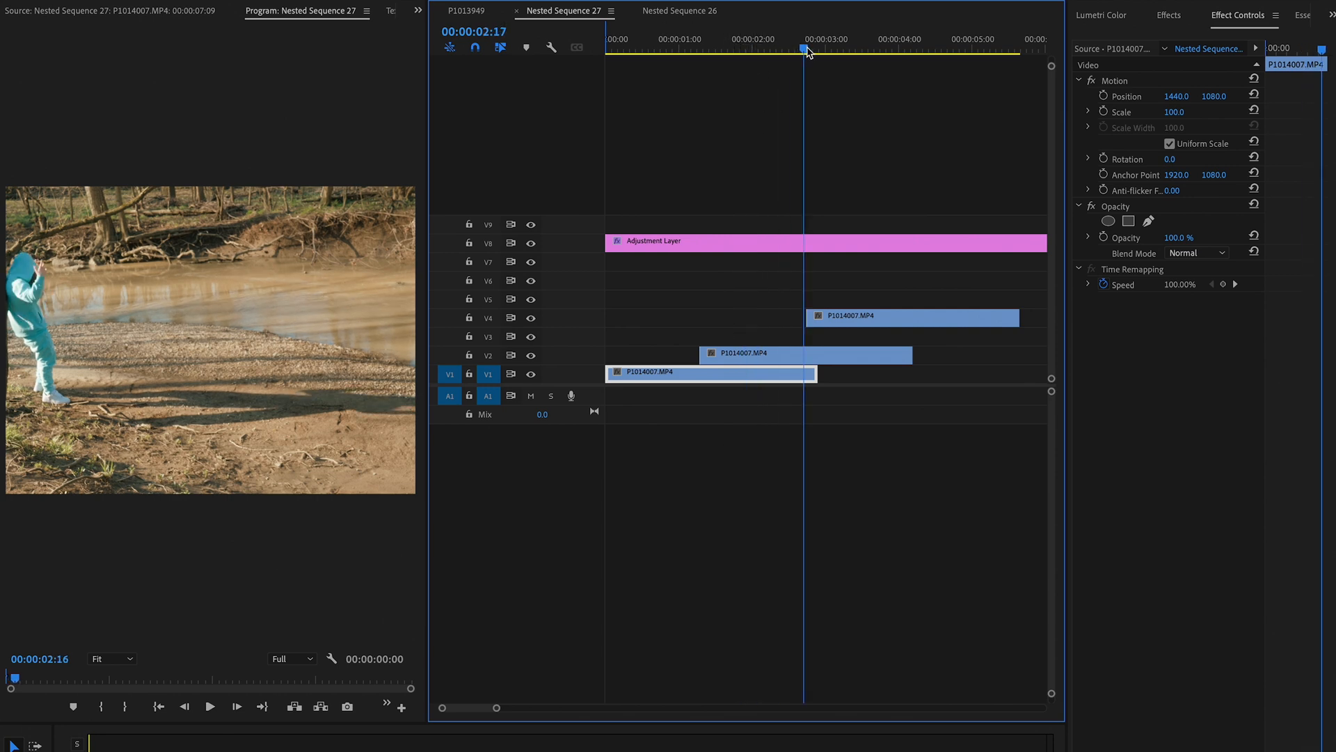
pyautogui.click(859, 39)
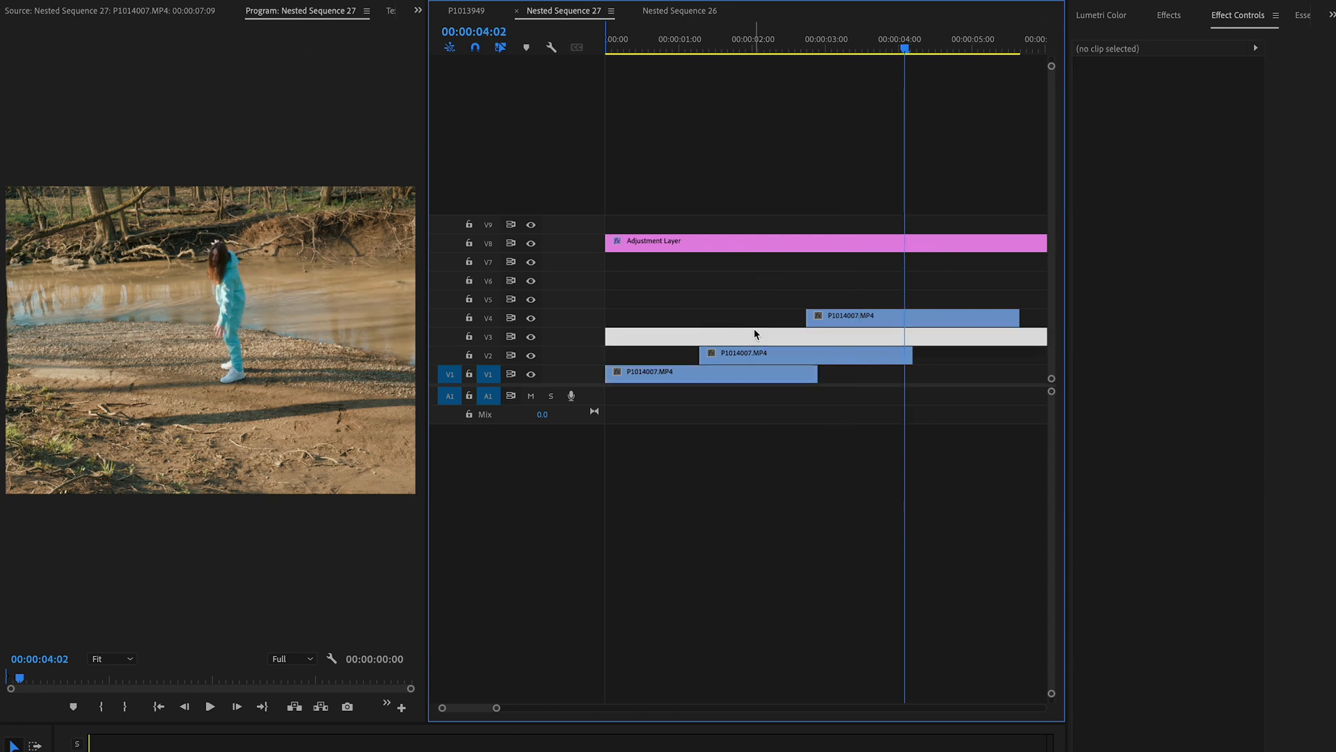
# - Place P1014007.MP4 copies on V2 and V3 as short staggered pieces over the V1 shot
pyautogui.click(707, 371)
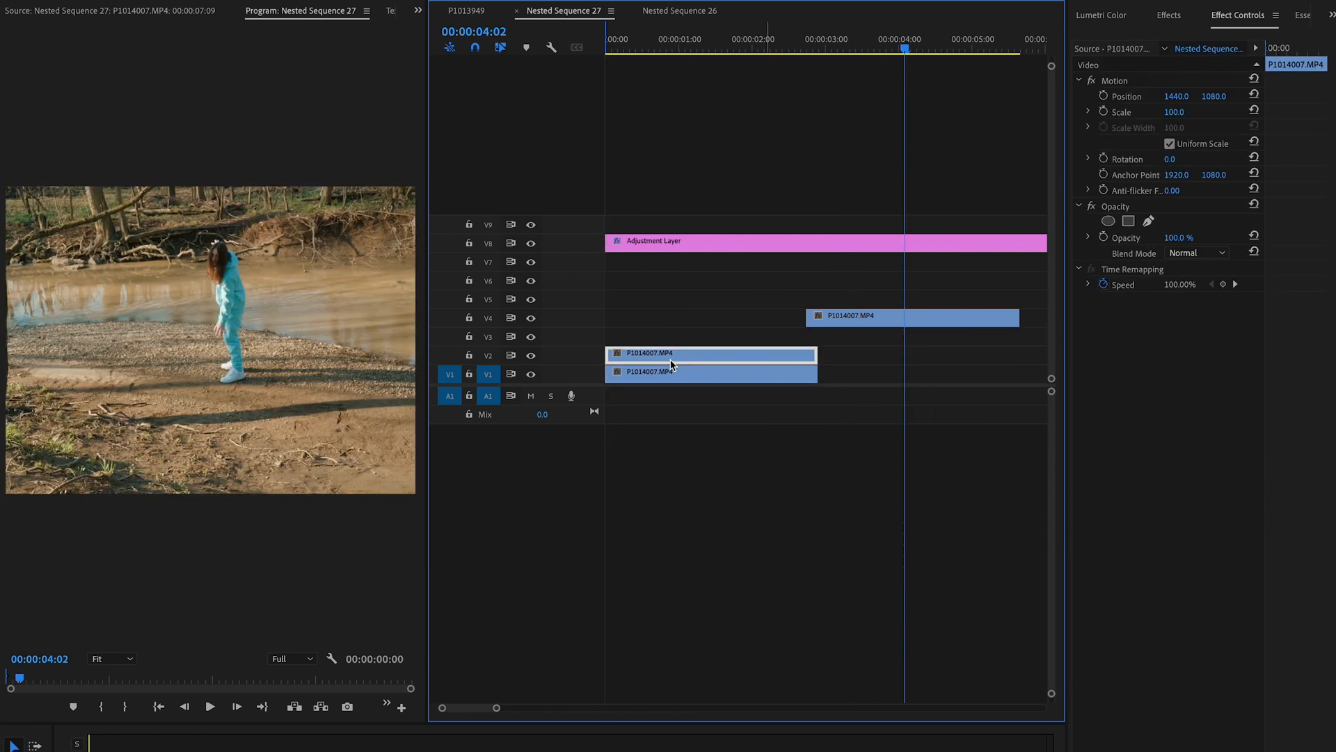
pyautogui.click(620, 41)
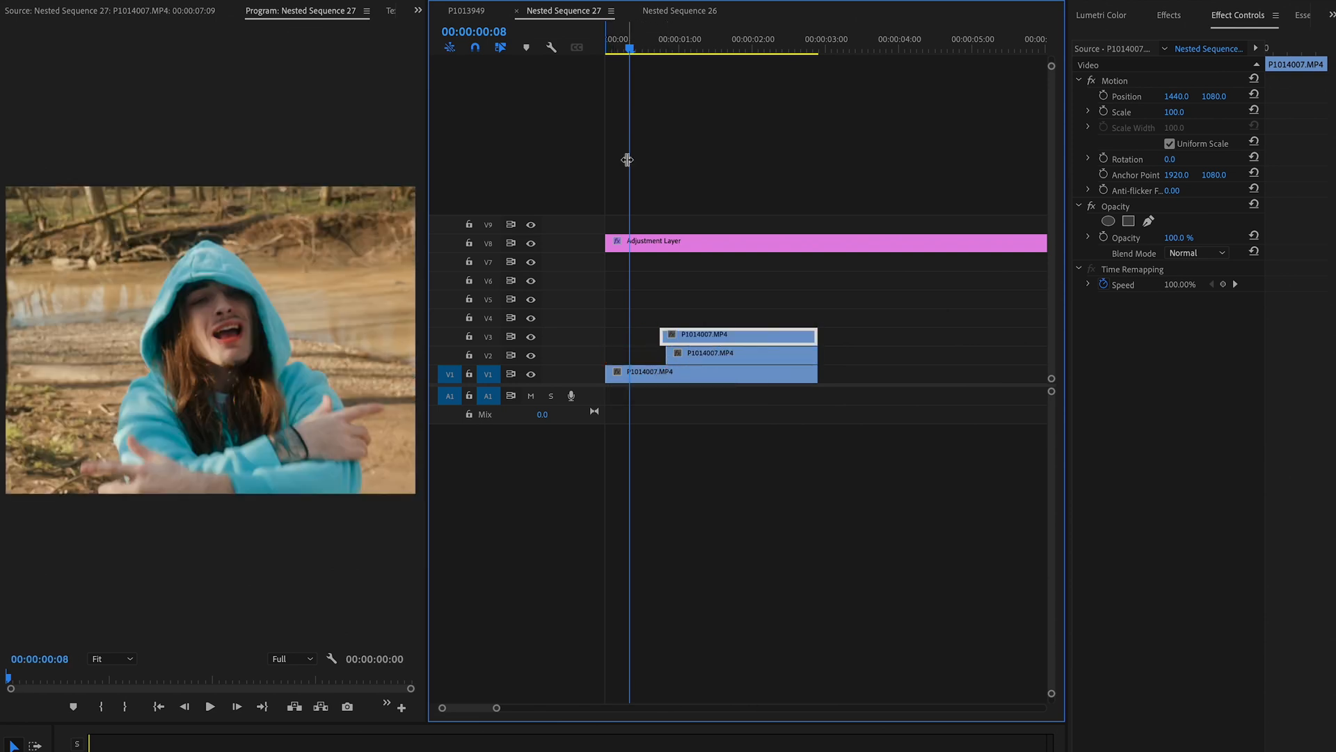
pyautogui.click(209, 706)
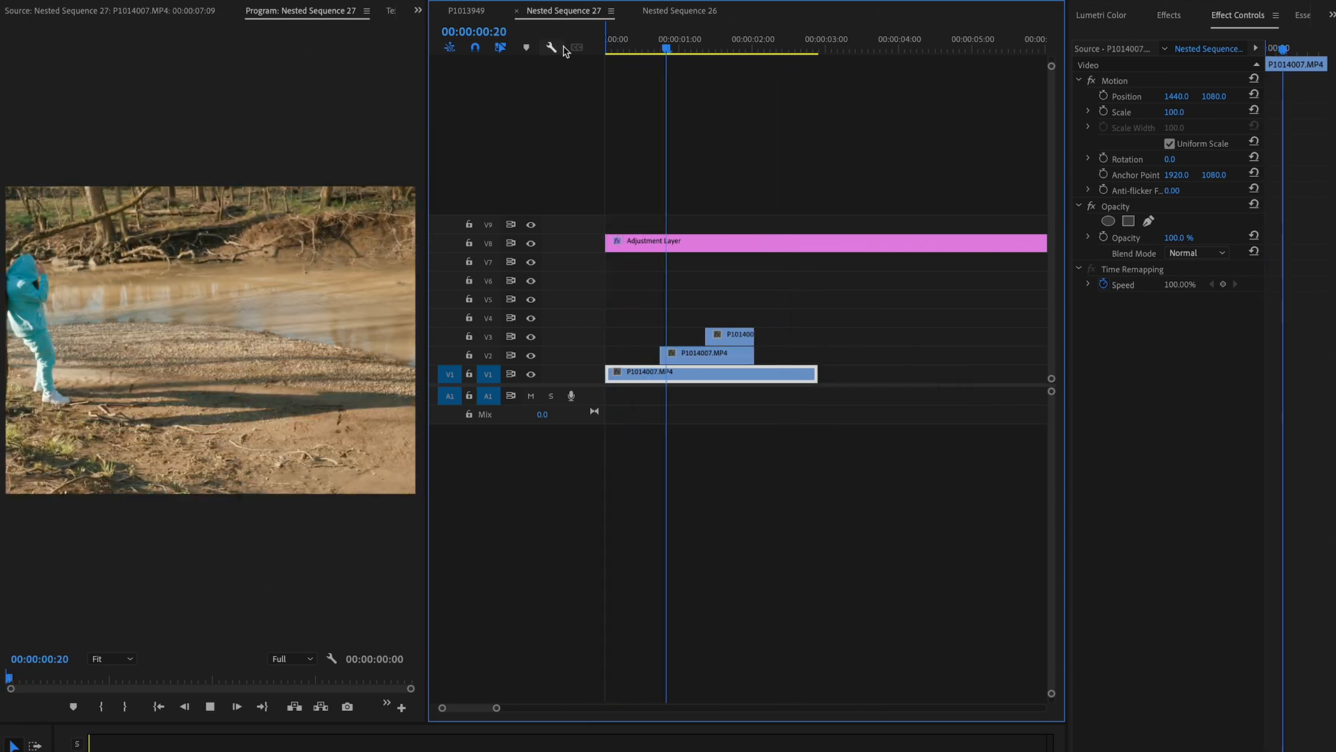
pyautogui.click(807, 39)
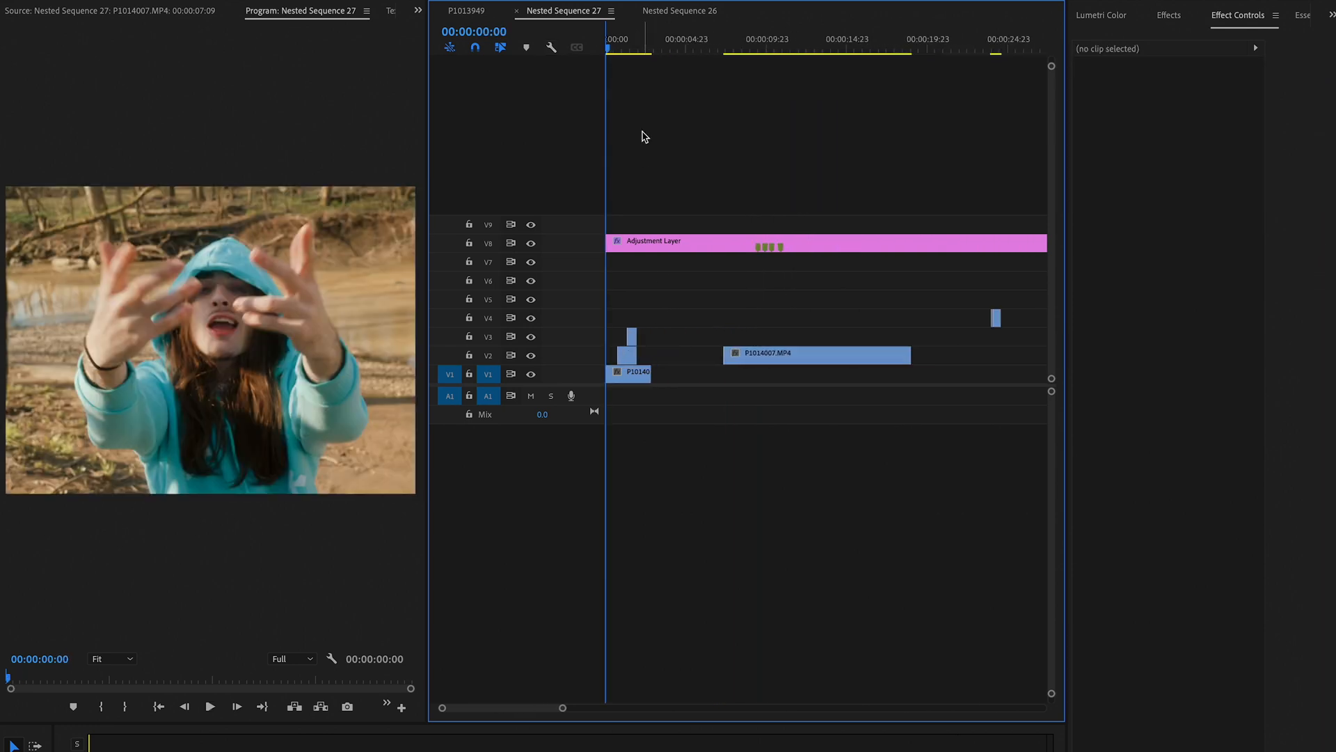
# - Set the V2 walking clip's speed to 7000%, shrinking it to a four-frame piece
pyautogui.click(727, 39)
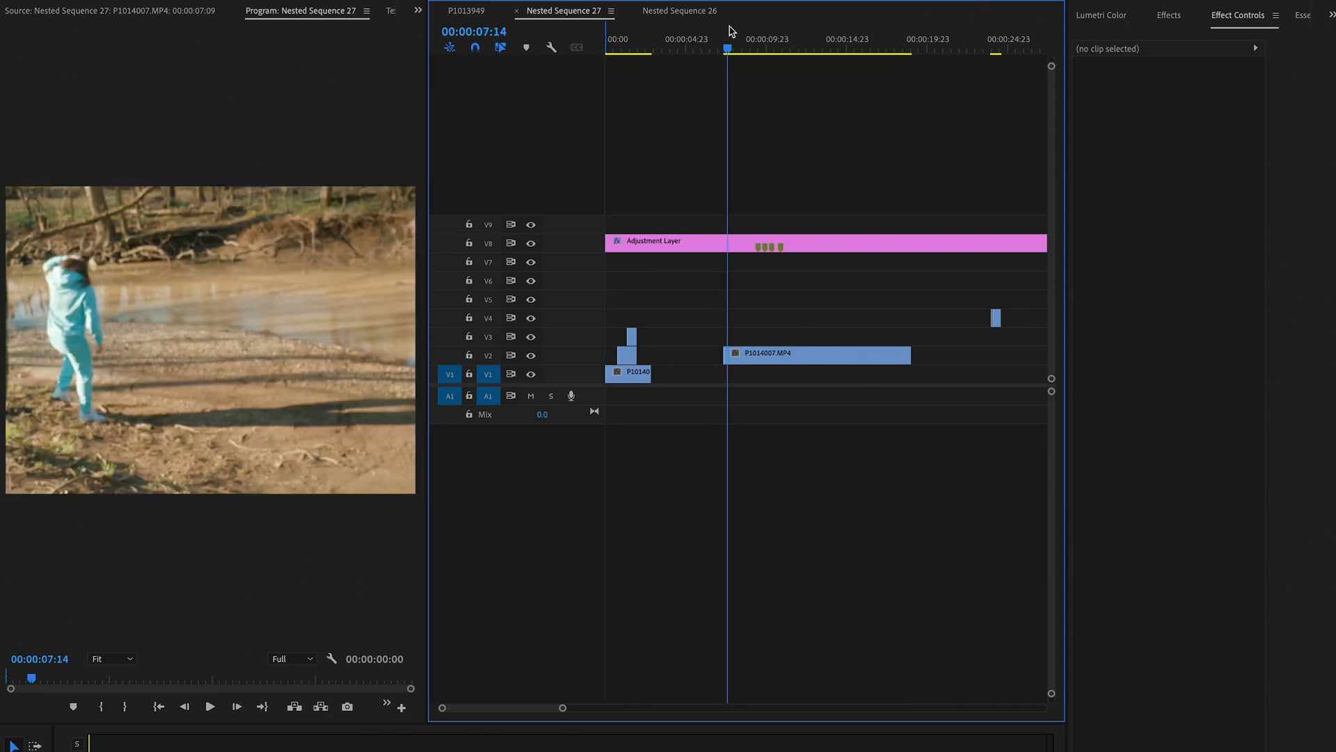
pyautogui.click(827, 49)
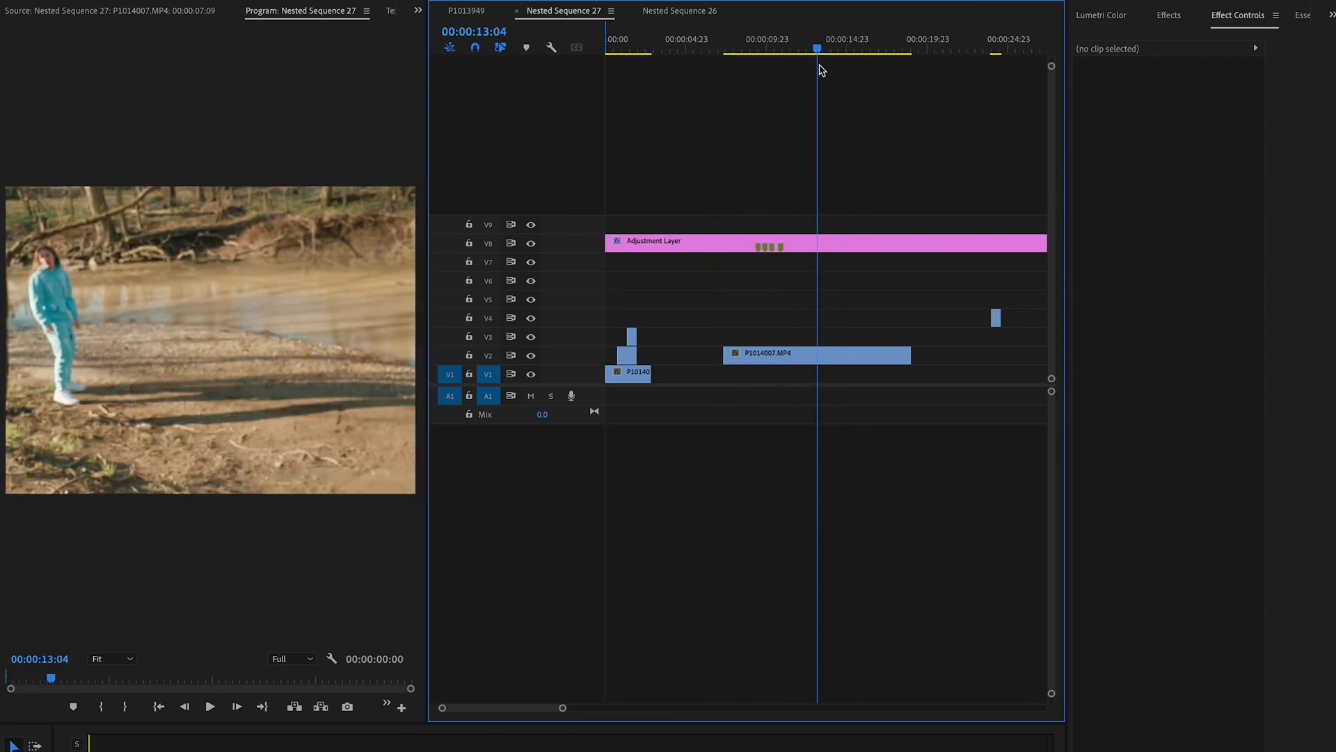
pyautogui.rightClick(815, 355)
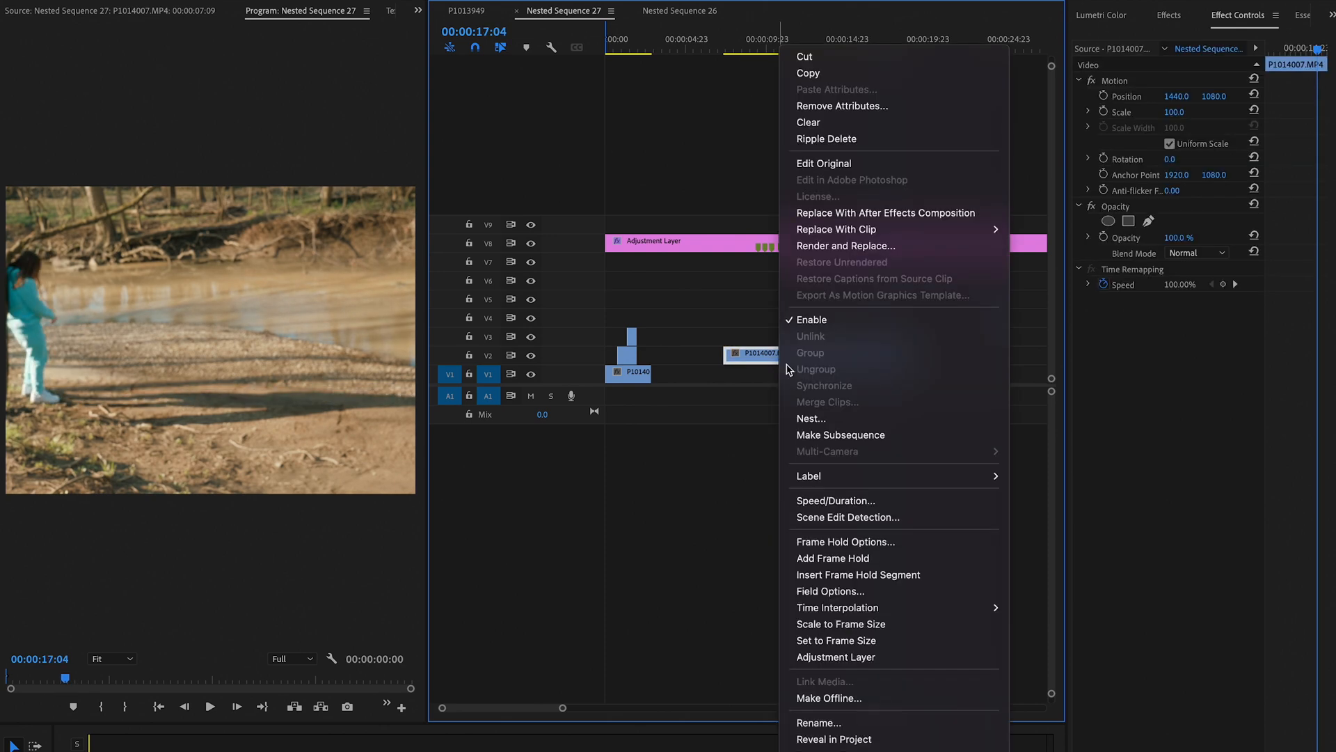
pyautogui.click(836, 500)
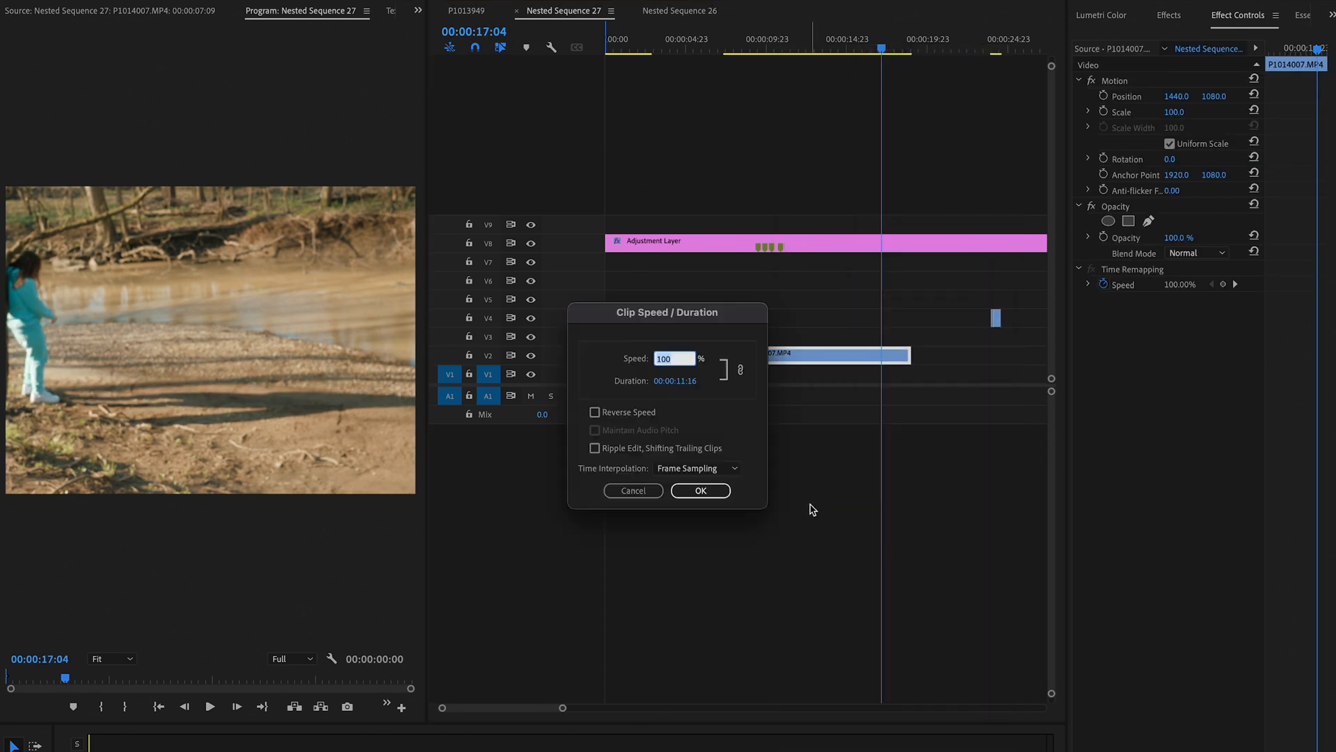
pyautogui.write('7000')
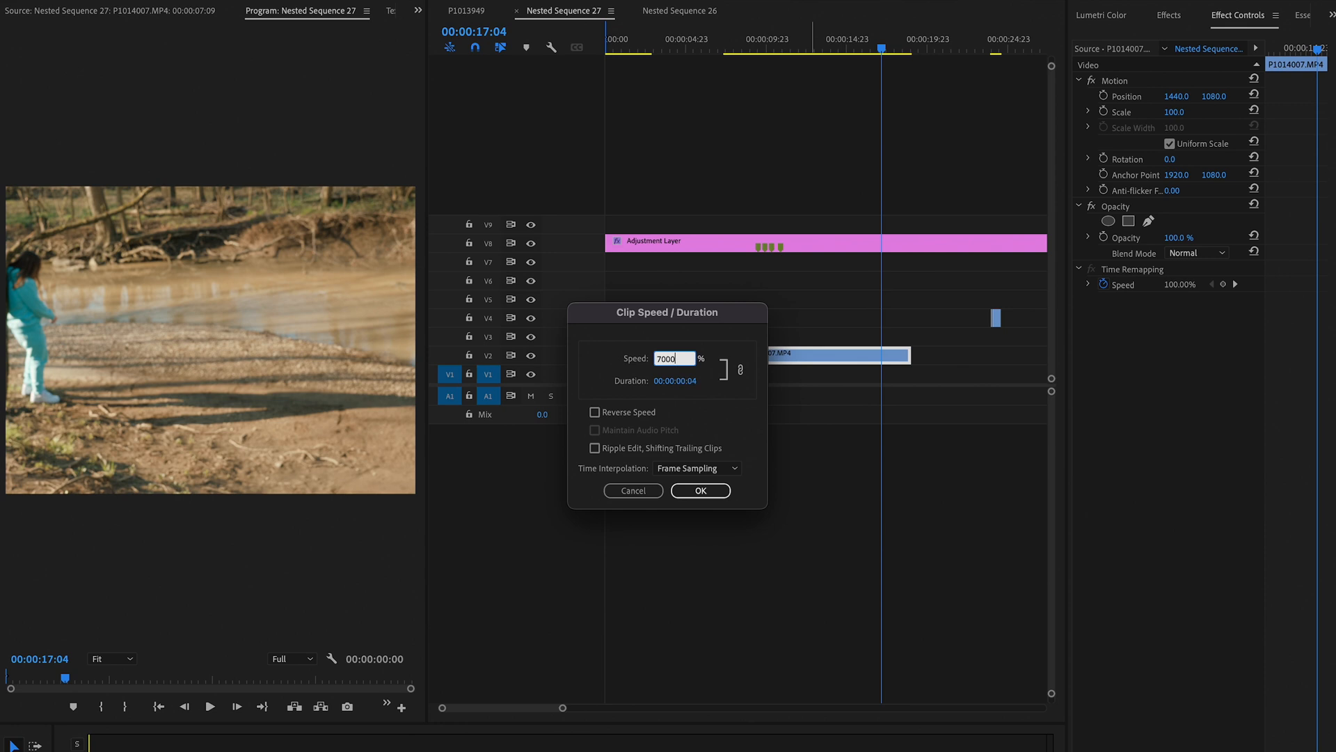
pyautogui.click(698, 490)
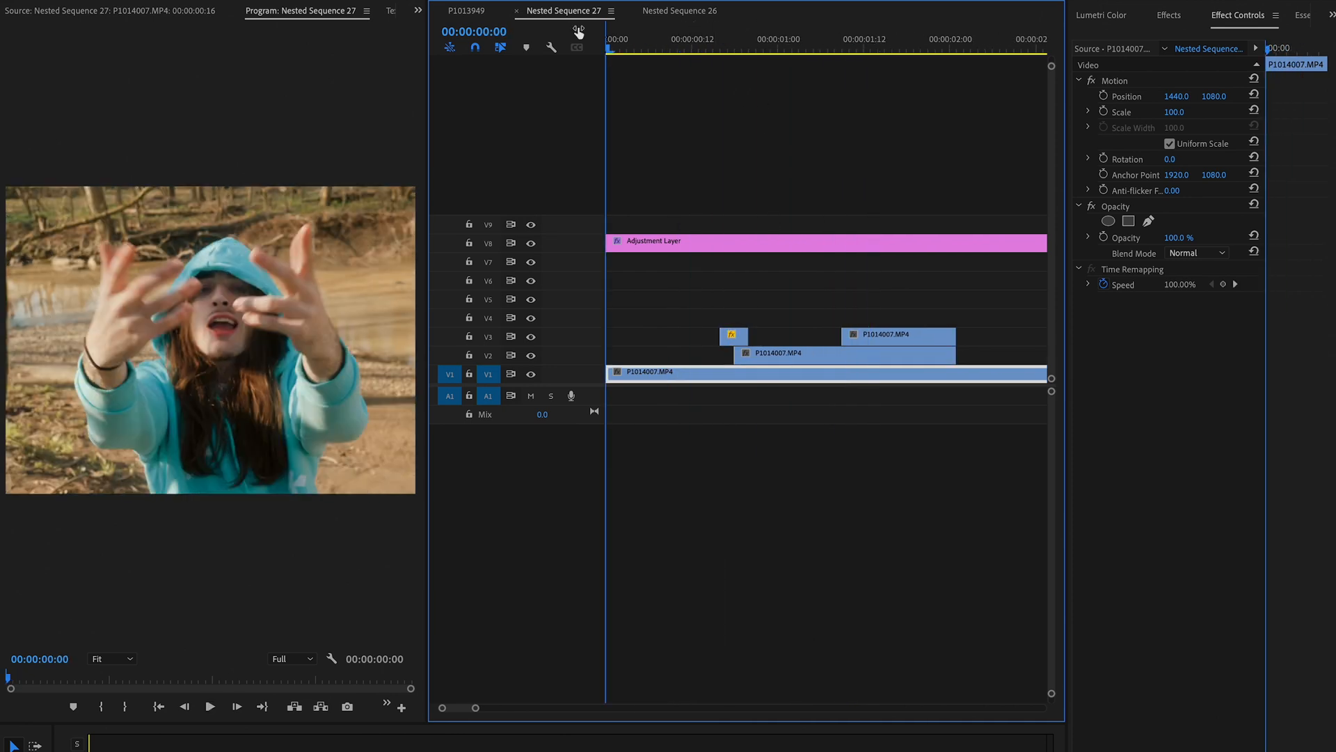
pyautogui.click(792, 39)
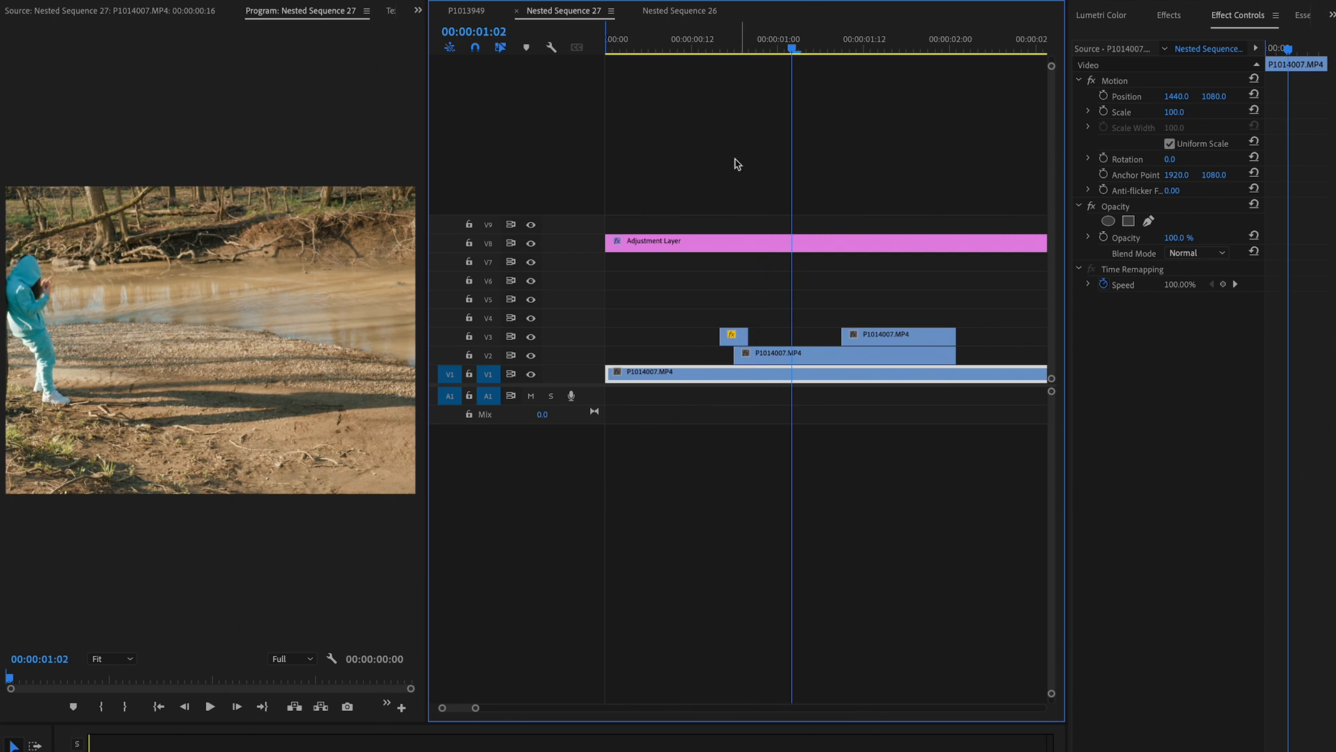
pyautogui.click(753, 39)
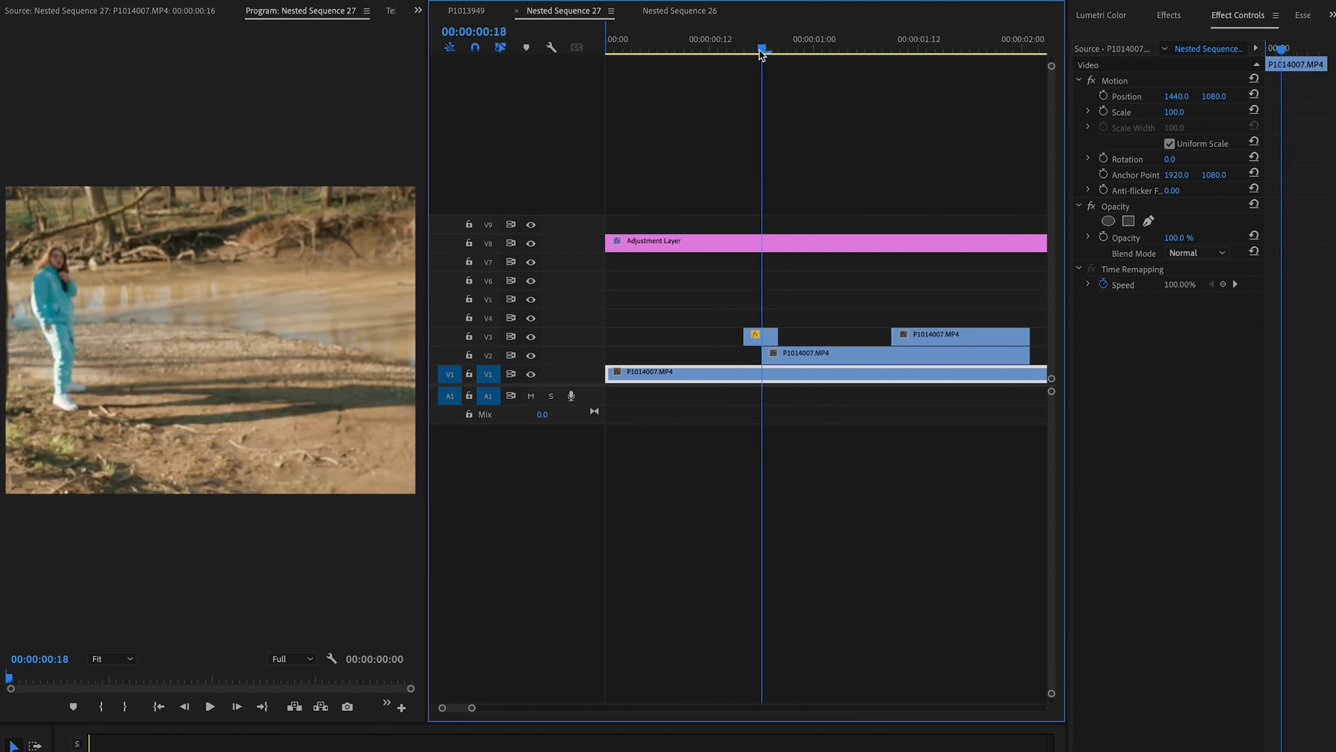
pyautogui.click(735, 49)
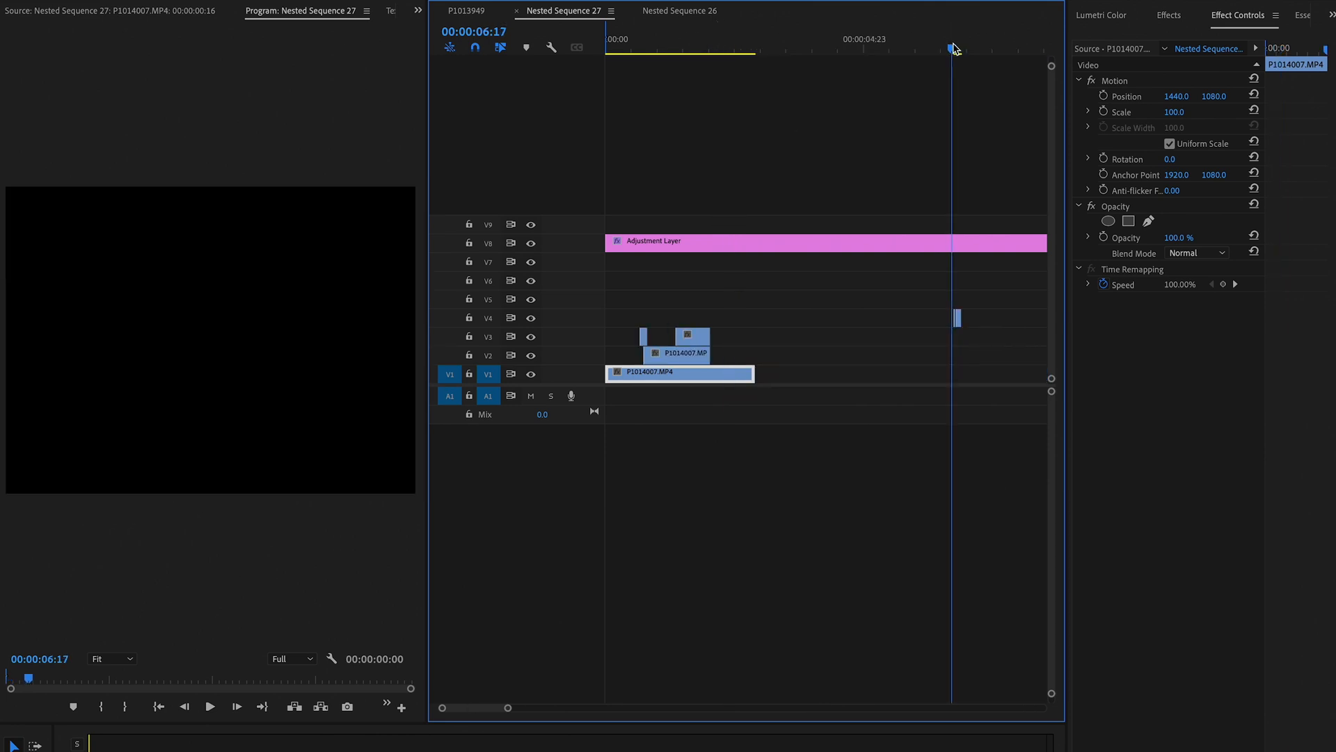
pyautogui.click(679, 373)
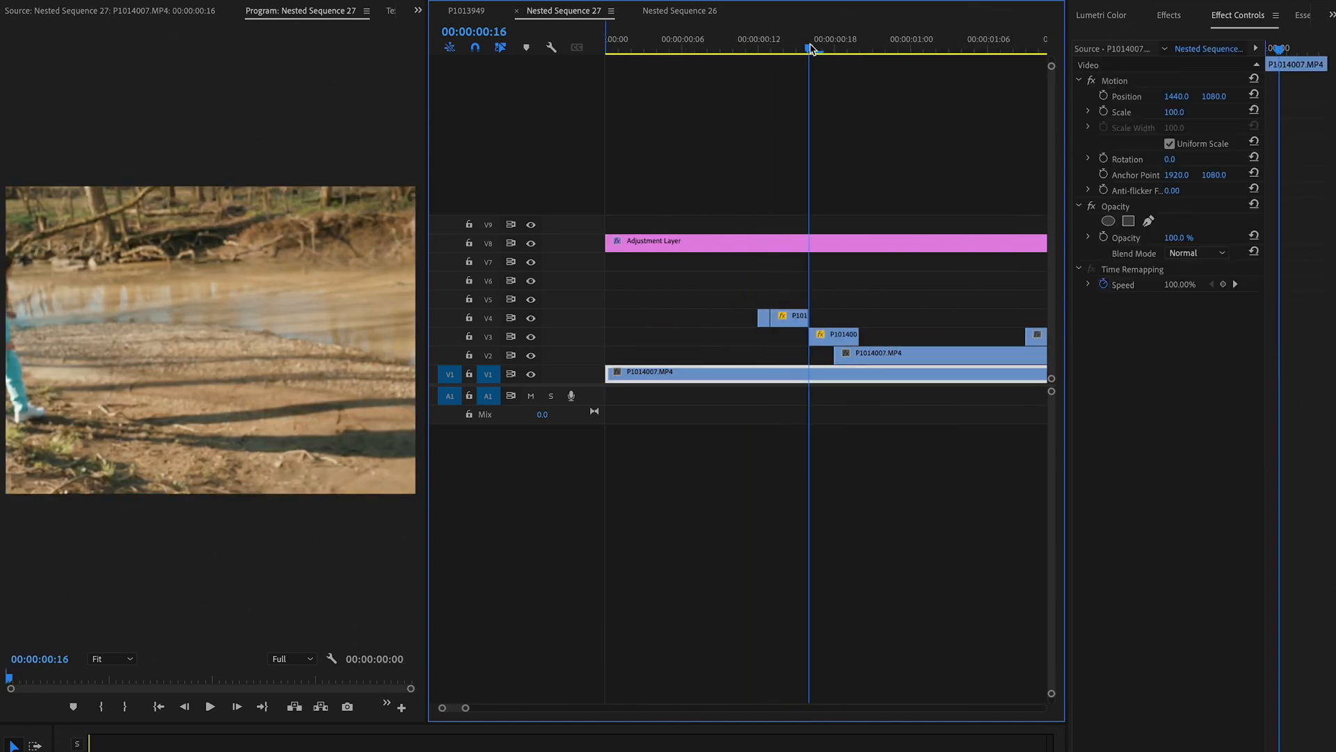
pyautogui.click(771, 39)
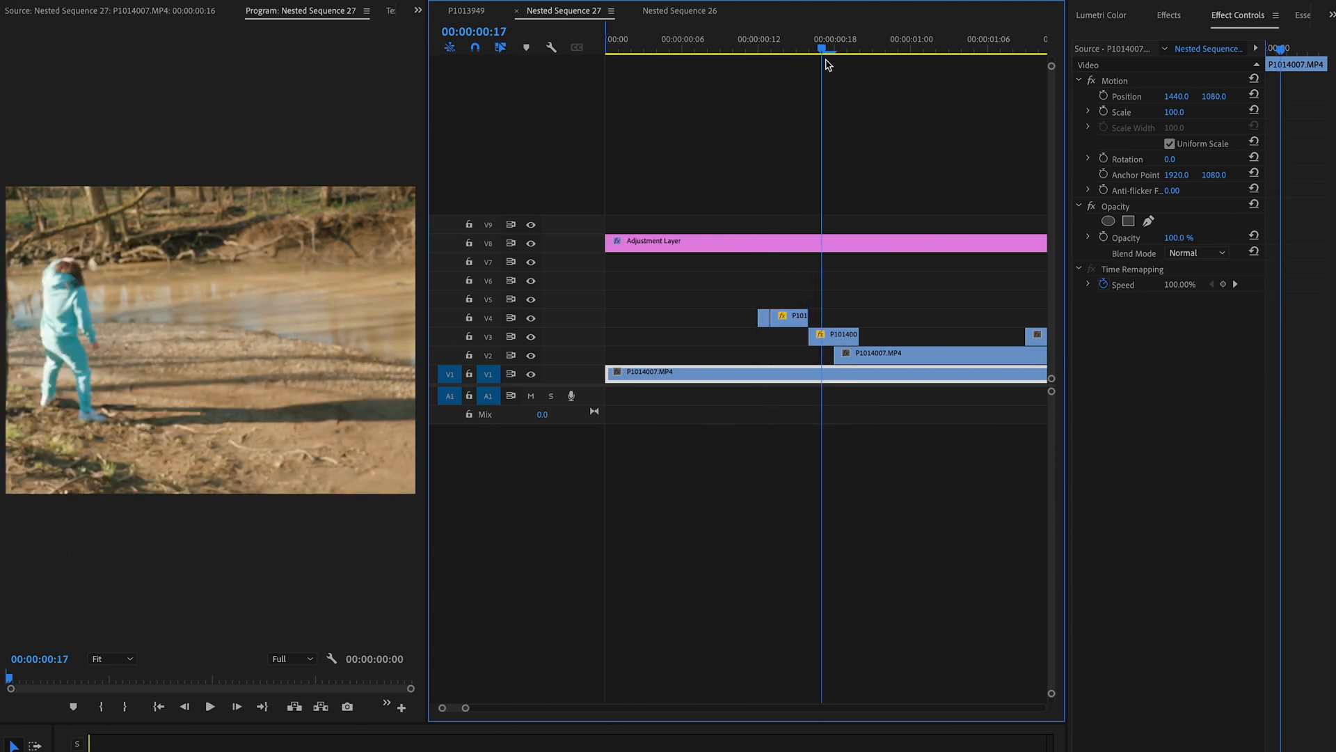
pyautogui.click(706, 39)
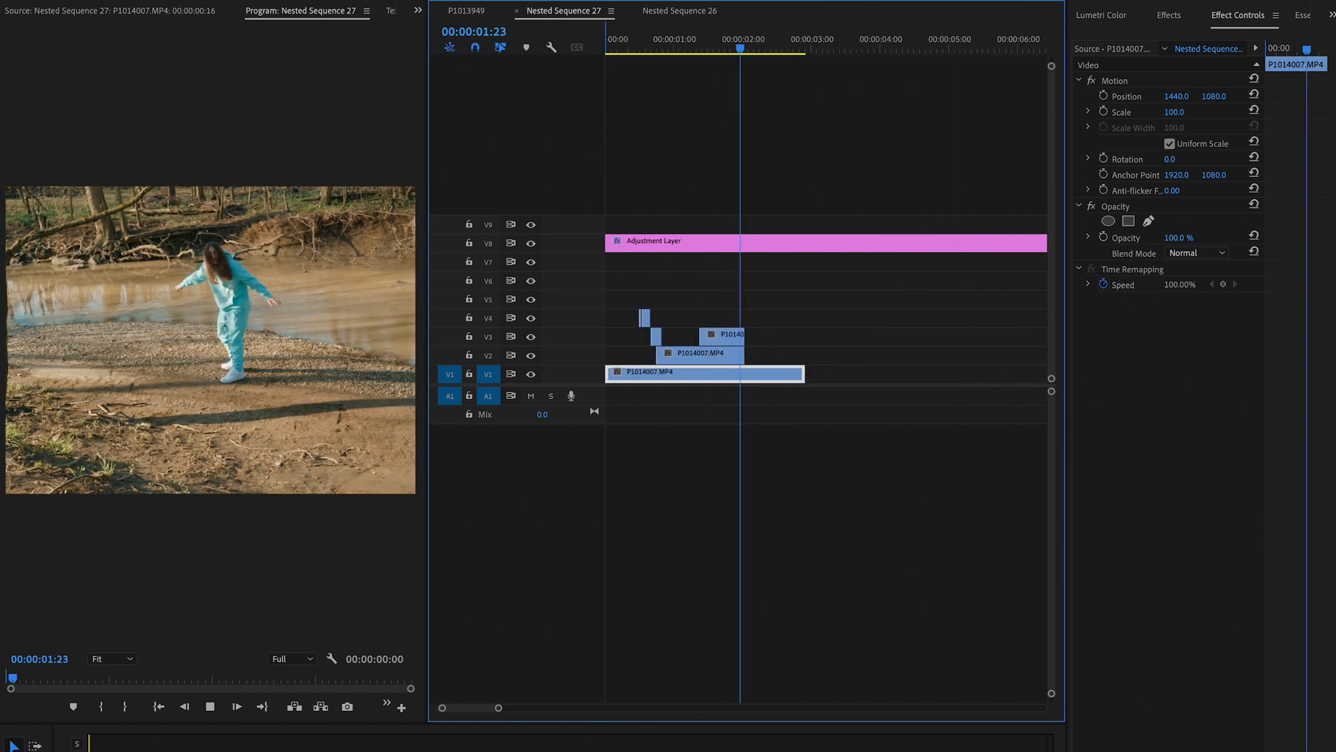
# - Nest the short transition clips into a single sequence clip
pyautogui.rightClick(699, 373)
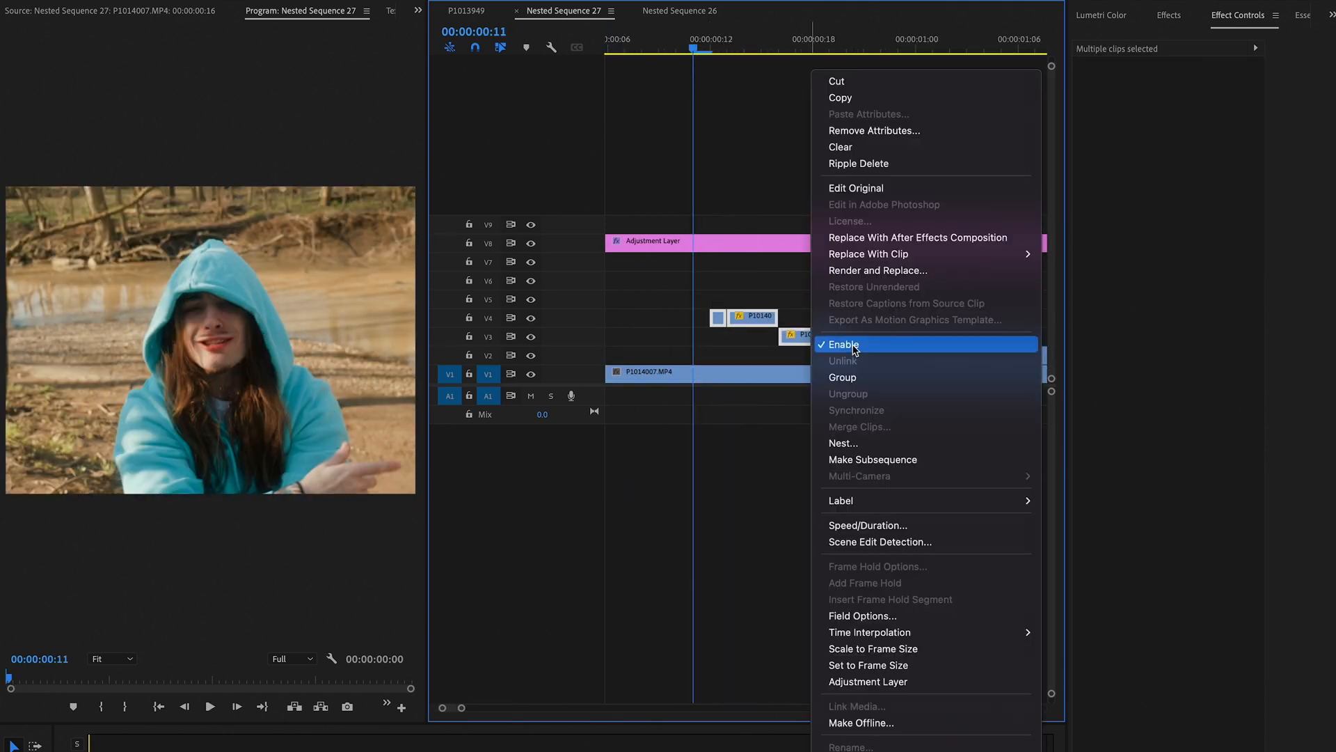
pyautogui.click(844, 442)
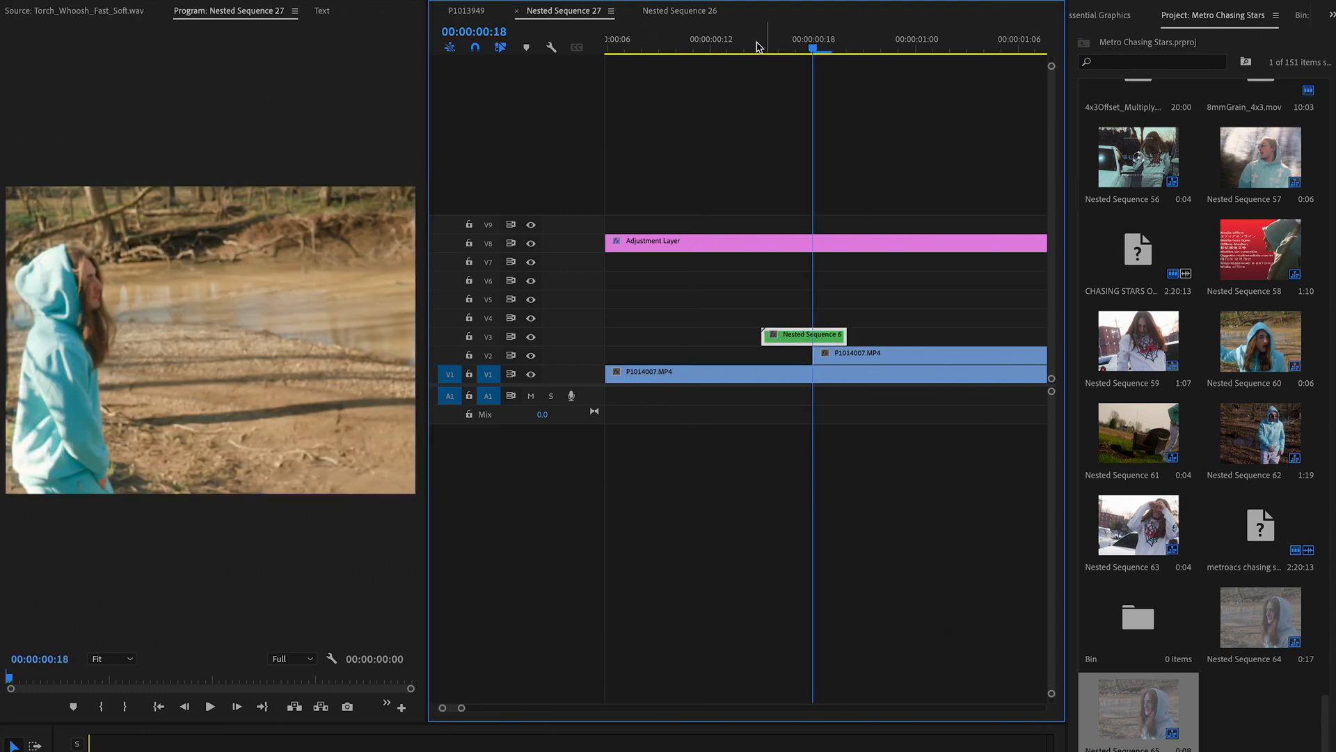
pyautogui.click(1168, 15)
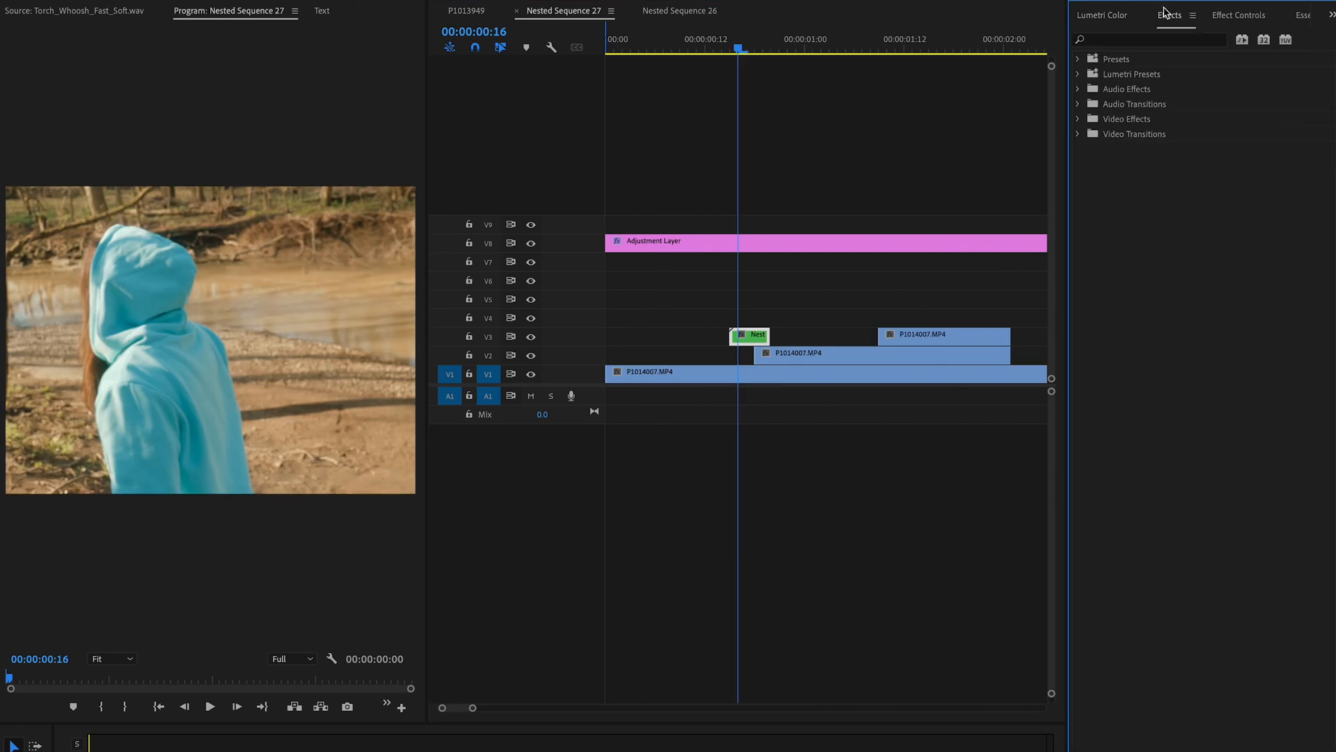
# - Search 'direction' in Effects and apply Directional Blur to the nested transition clip
pyautogui.write('dir')
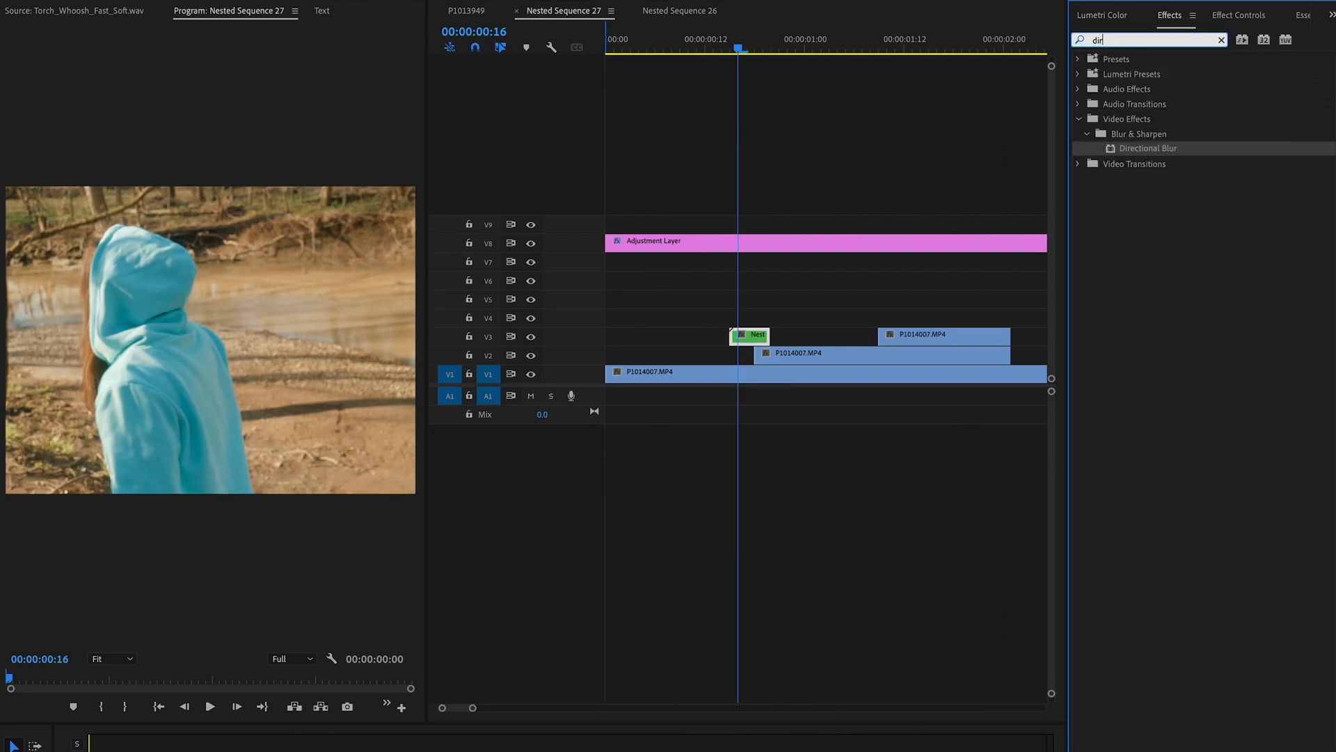
pyautogui.write('ection')
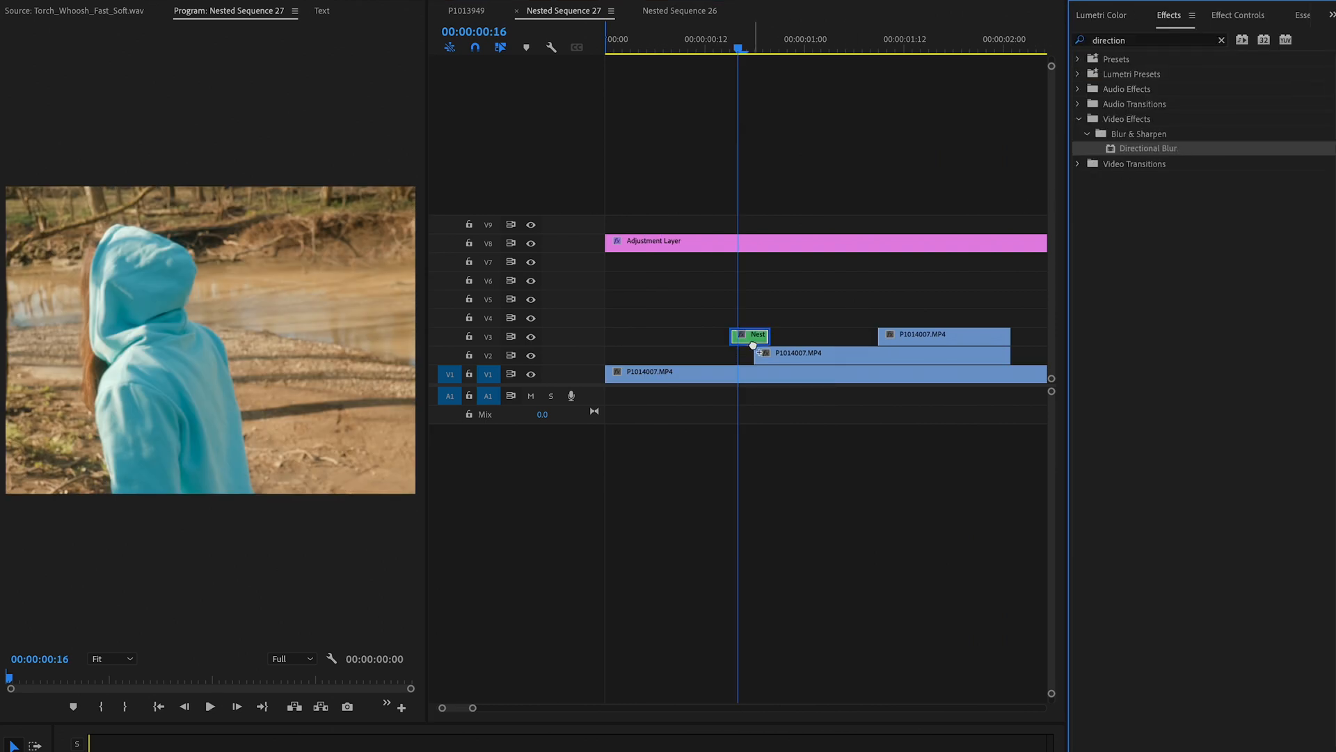
pyautogui.click(749, 335)
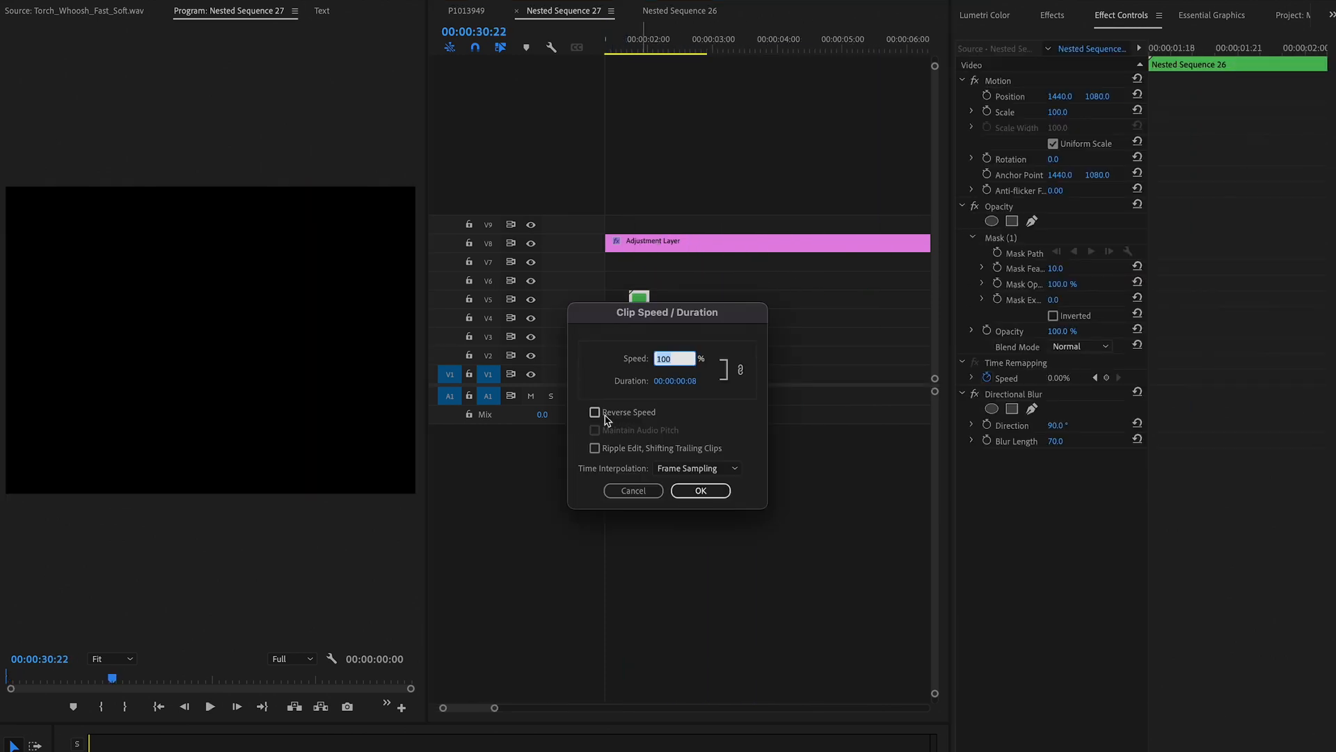
# - Confirm faster speeds for both blurred transition nests so each lasts only a few frames
pyautogui.click(699, 490)
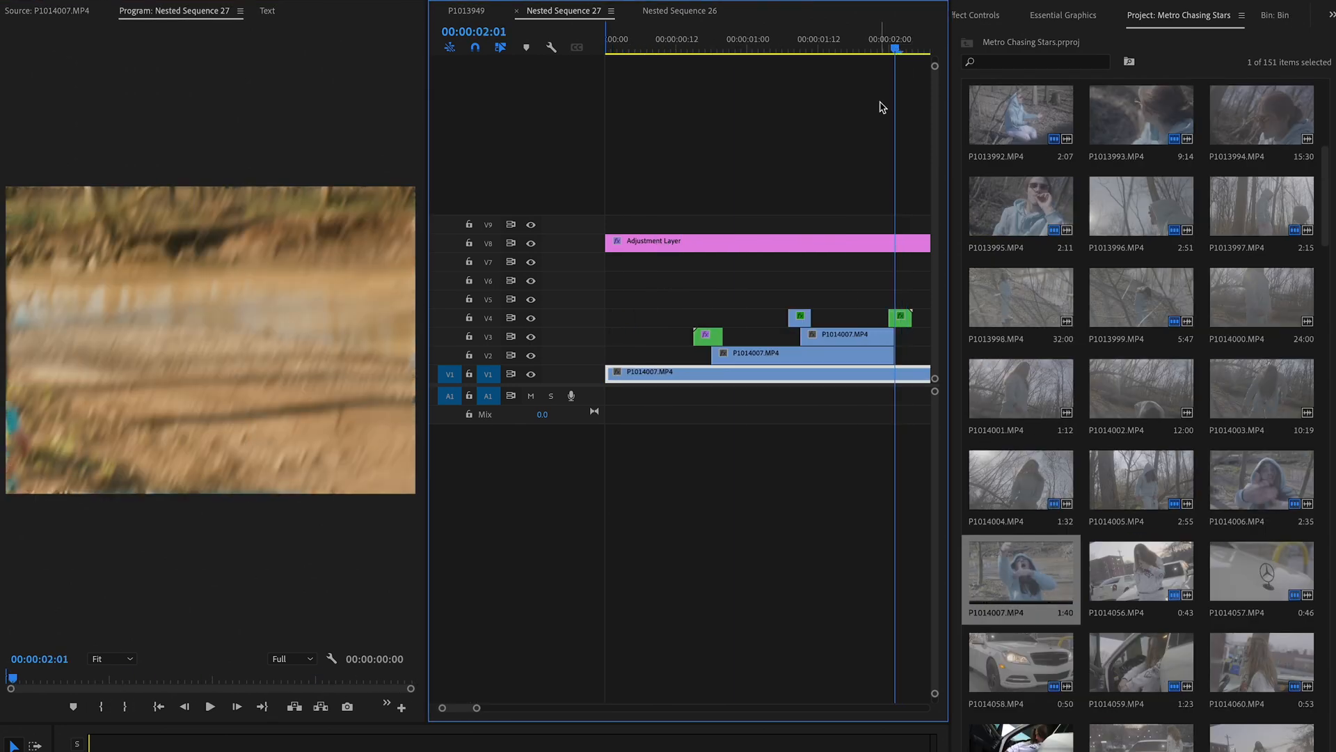
pyautogui.click(787, 47)
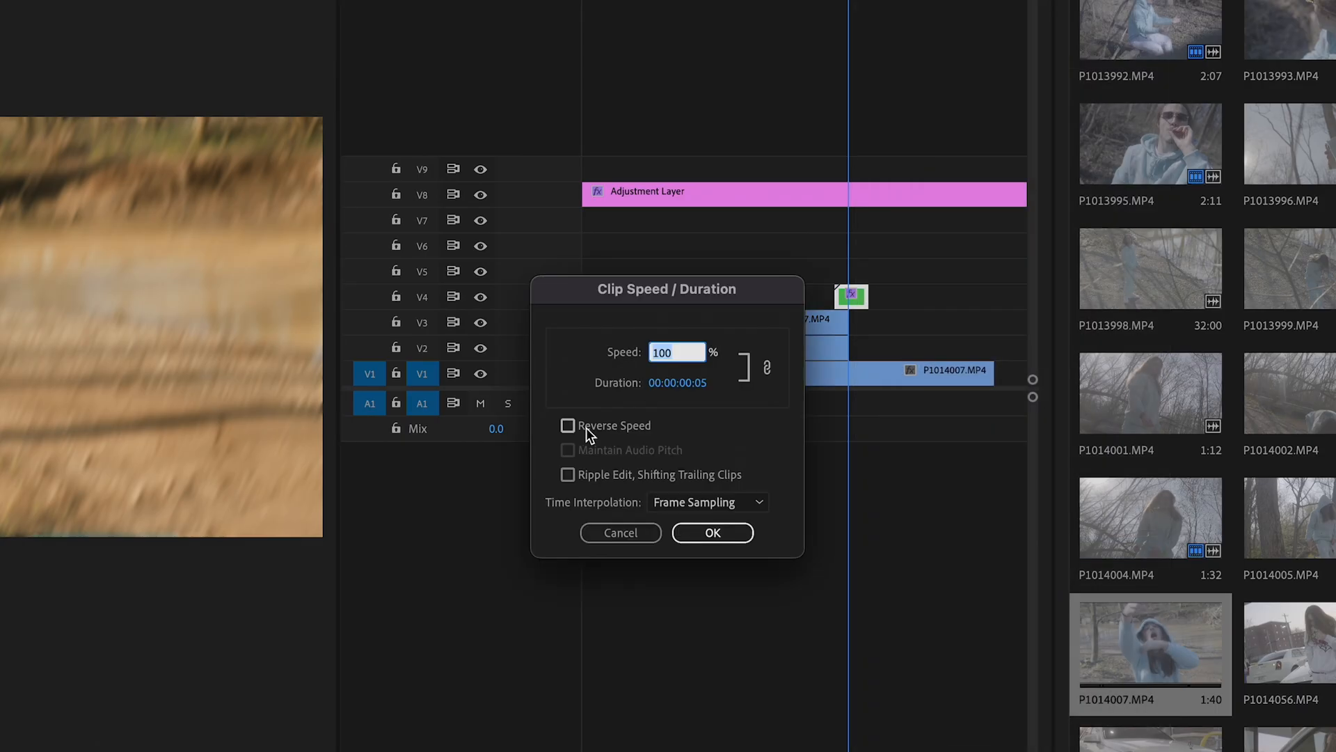
pyautogui.click(711, 533)
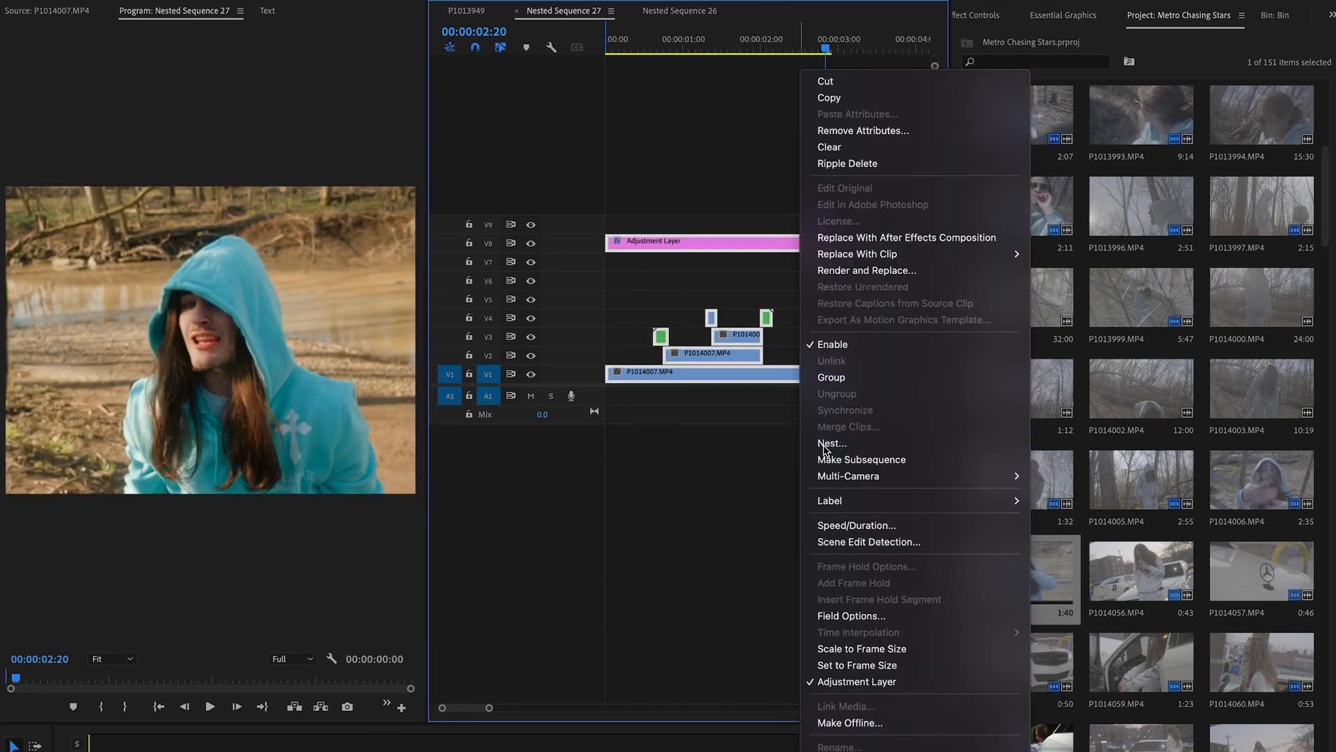
# - Nest all shots and the adjustment layer into Nested Sequence 66 and show its motion settings
pyautogui.click(860, 460)
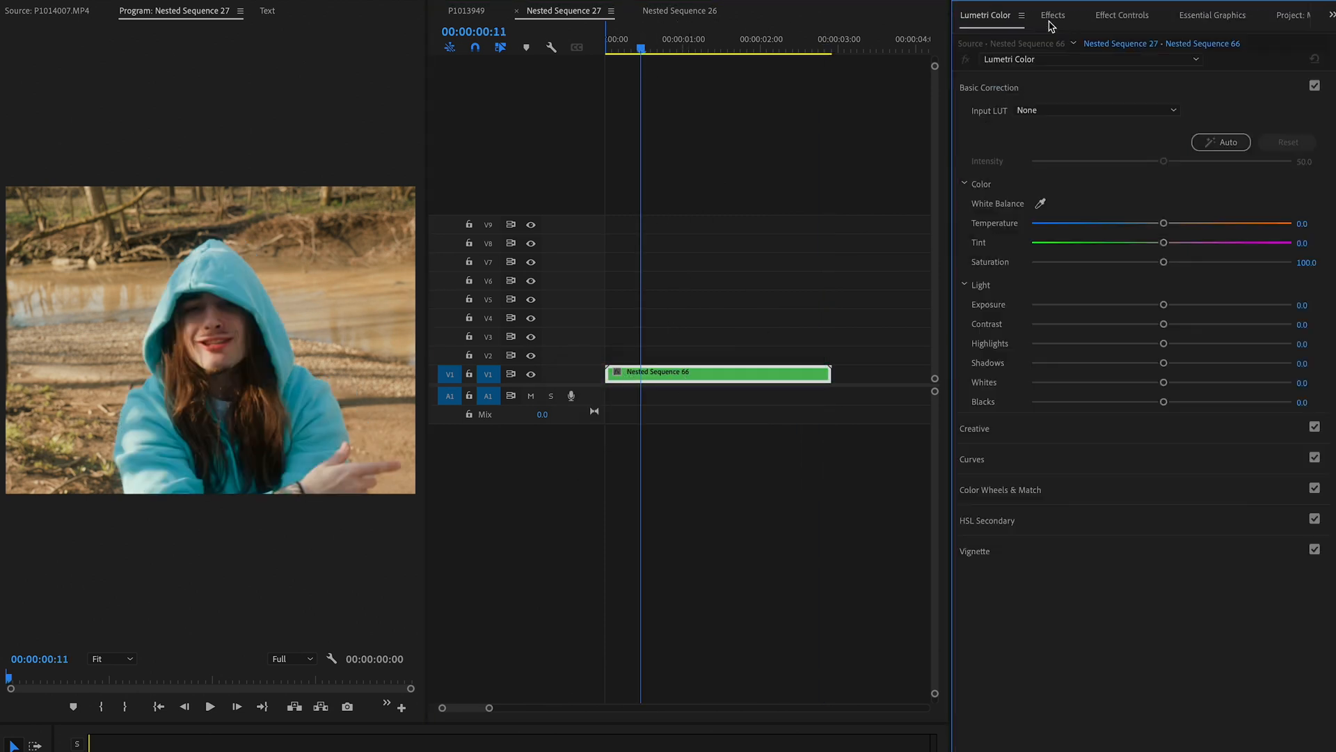
pyautogui.click(1122, 14)
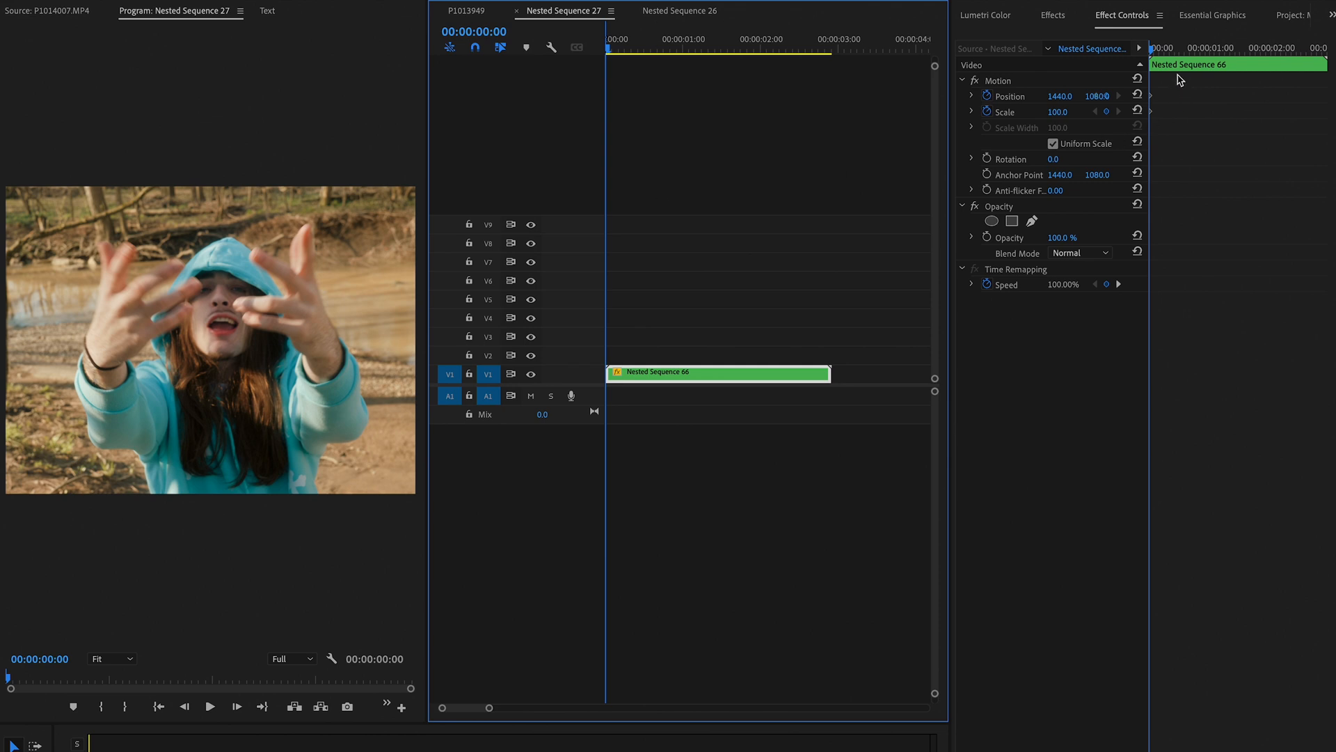
# - Keyframe Position and Scale to zoom the nested clip to 121% and add Mid_Distorted (1).wav on A2
pyautogui.click(1187, 48)
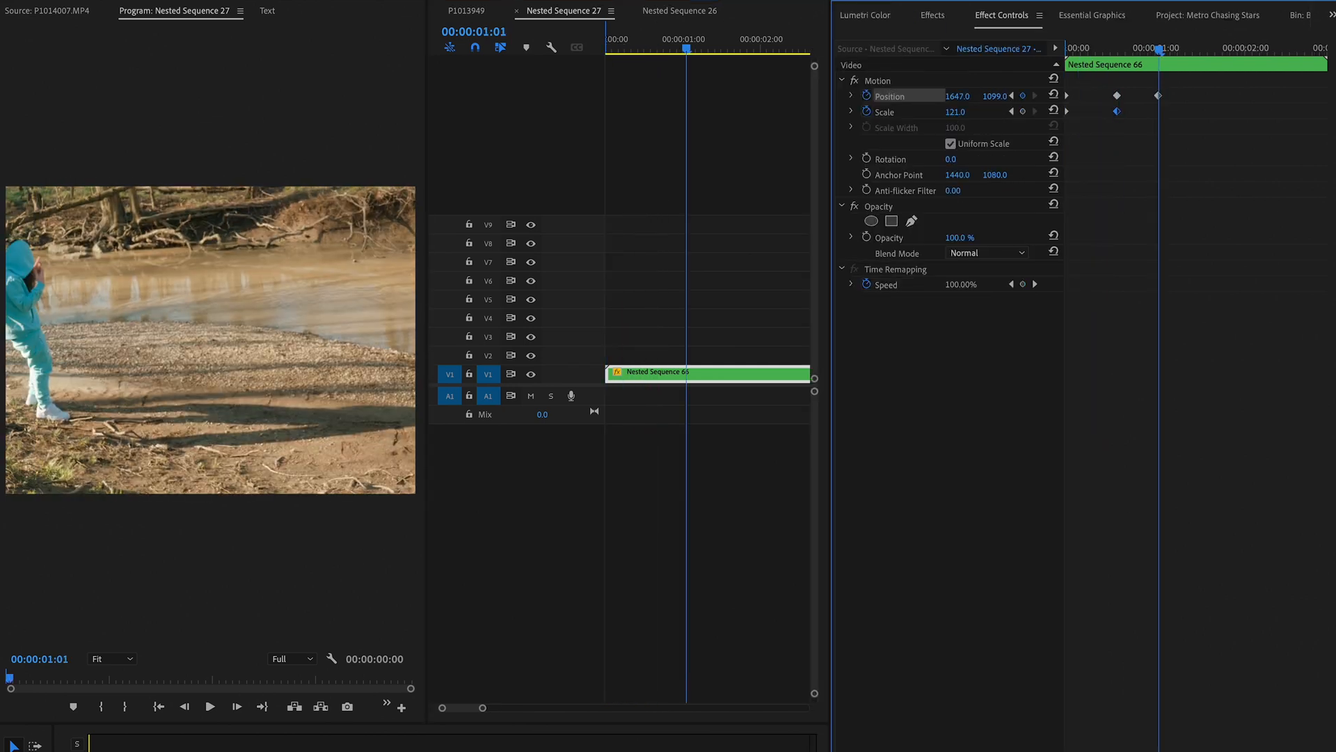
pyautogui.click(210, 706)
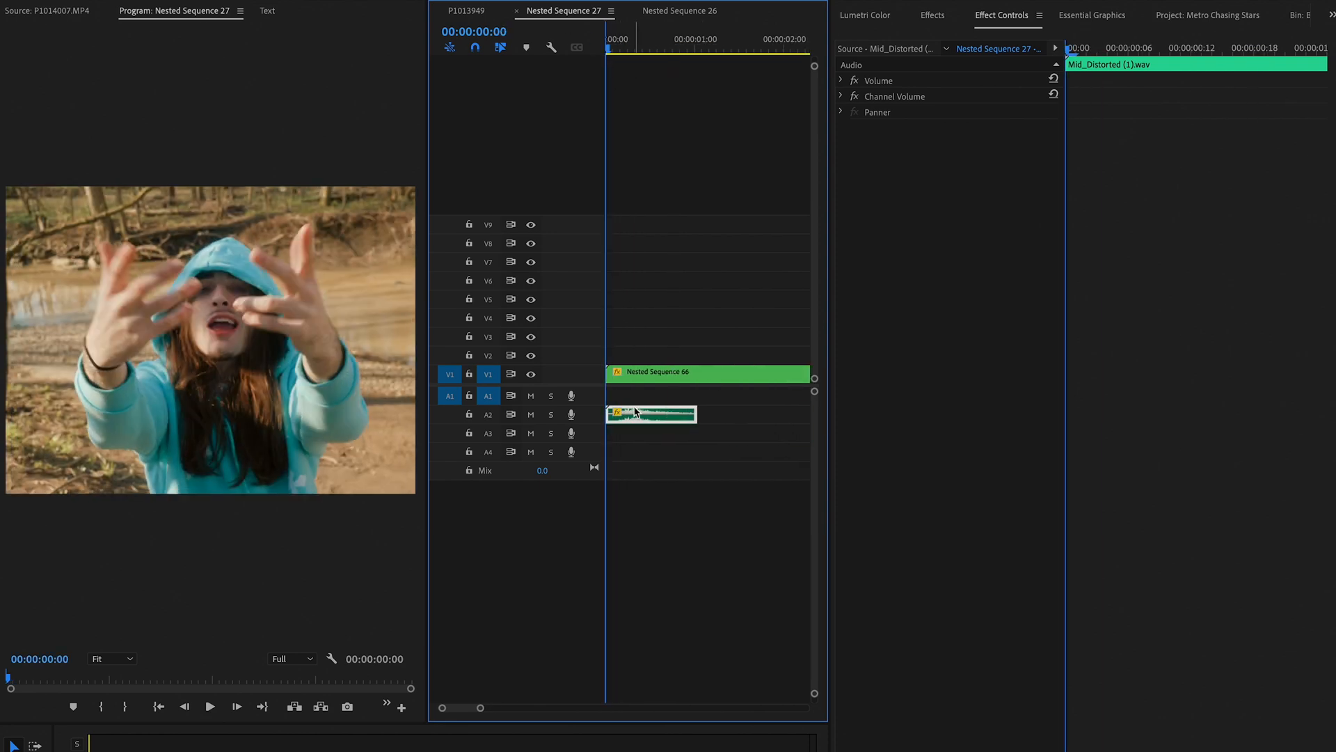
# - Layer more sound effects and trim Day_Calm_Birds_01.wav ambience to end with the video
pyautogui.click(707, 373)
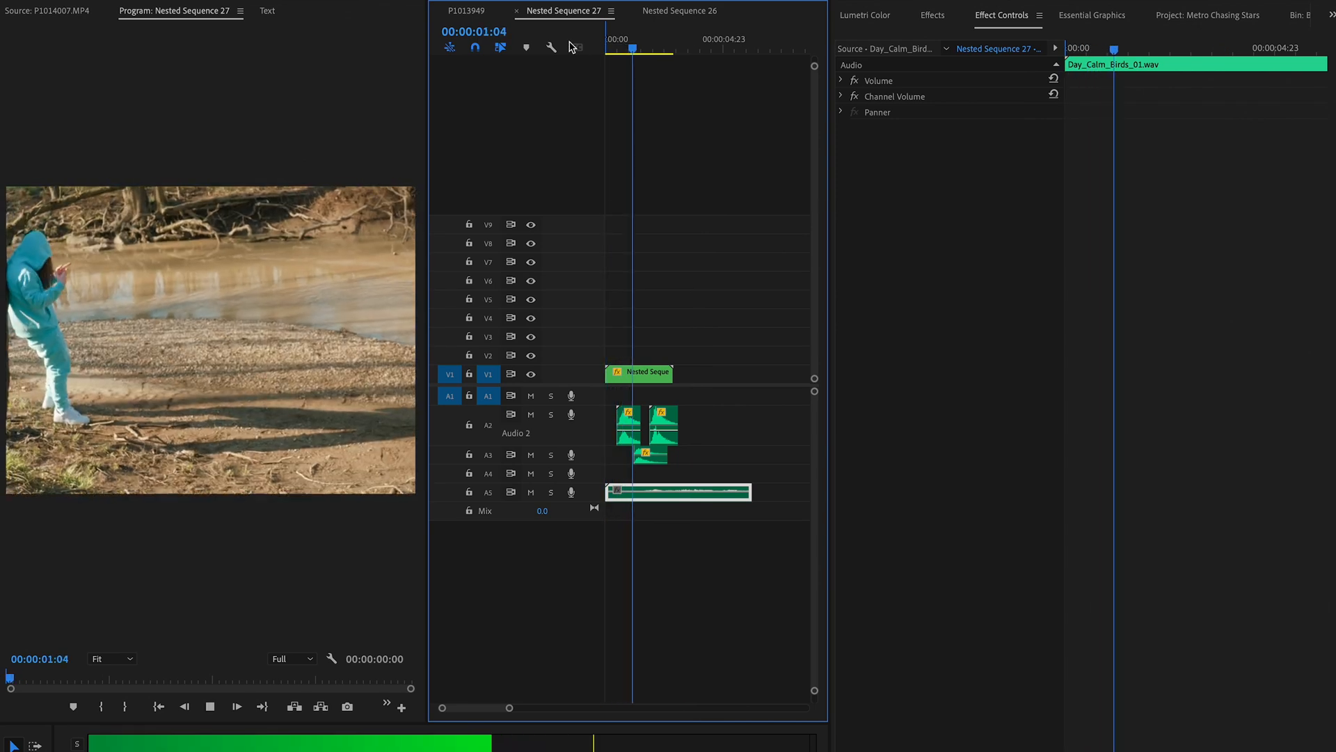
pyautogui.click(607, 39)
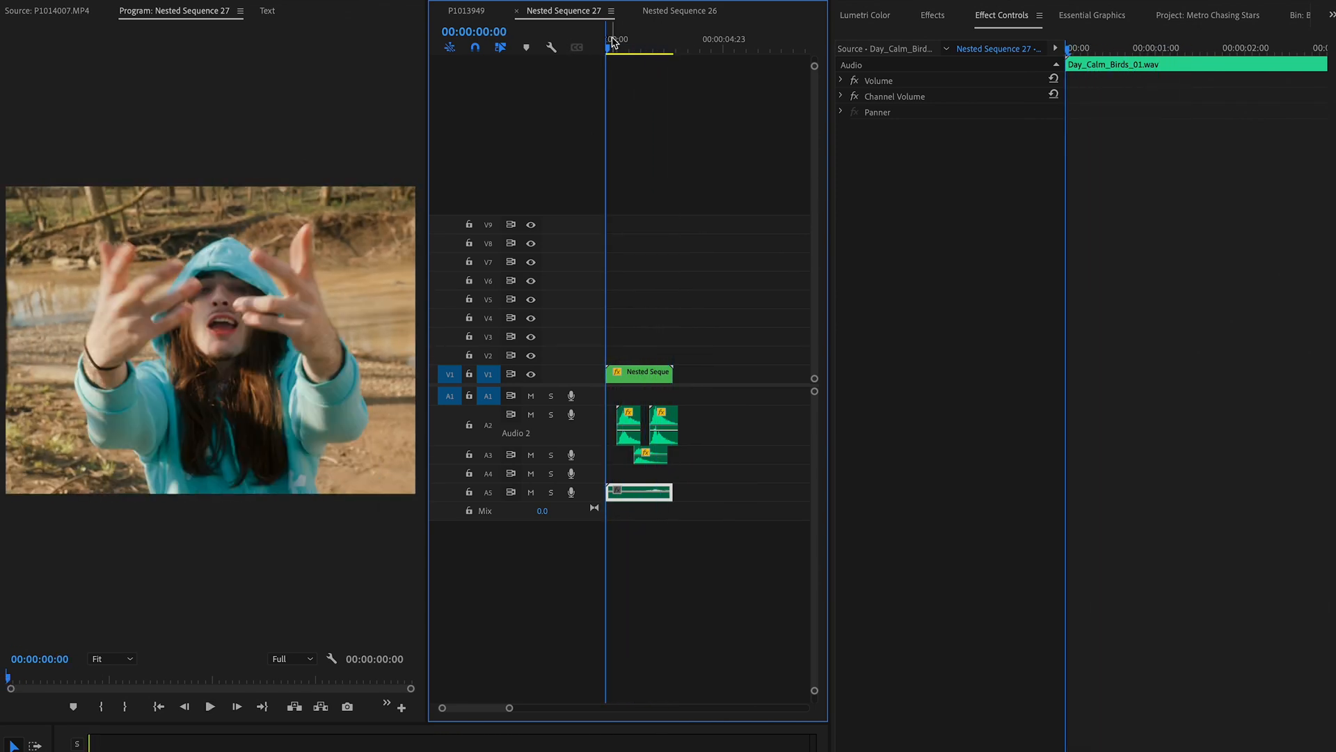